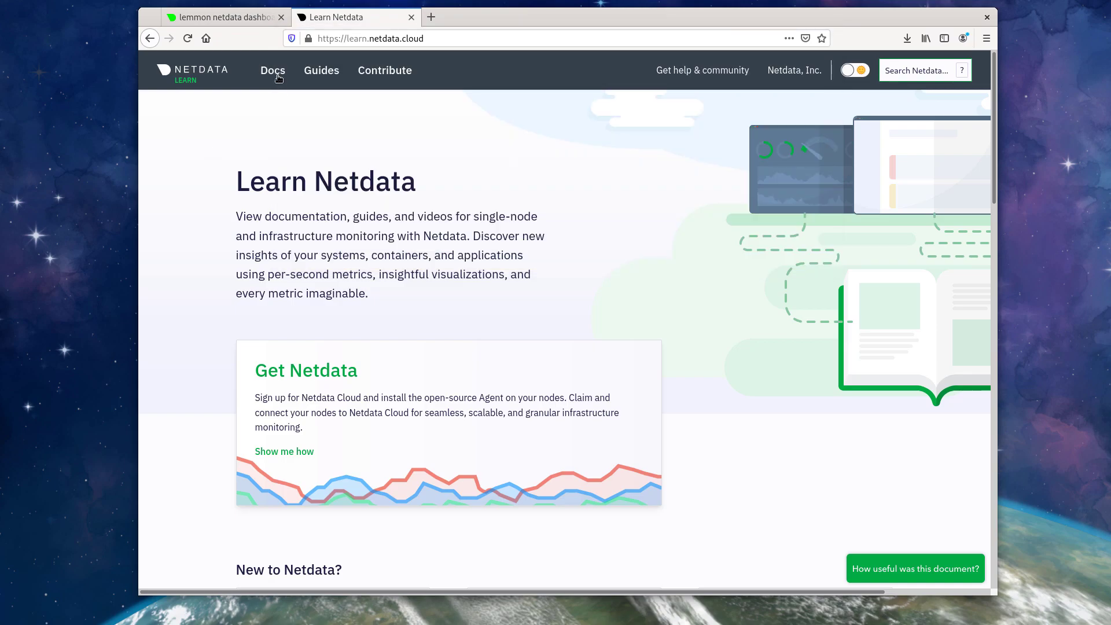
Open the 'Configure the Netdata Agent' guide from the Netdata Learn docs and scroll into it.
{"action": "left_click", "coordinate": [273, 70]}
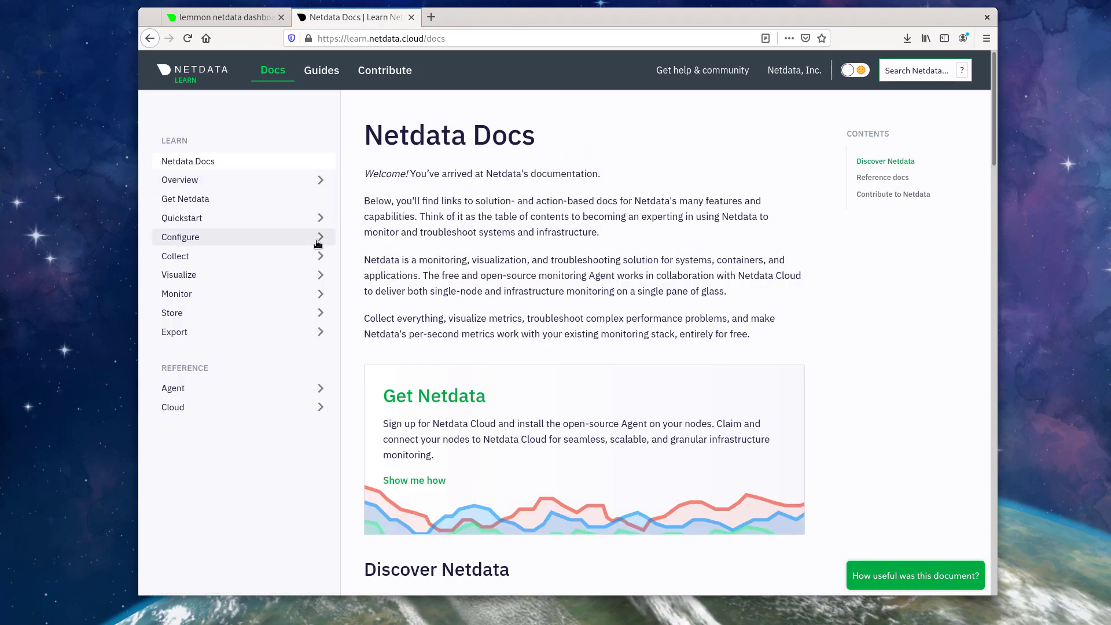
{"action": "left_click", "coordinate": [180, 237]}
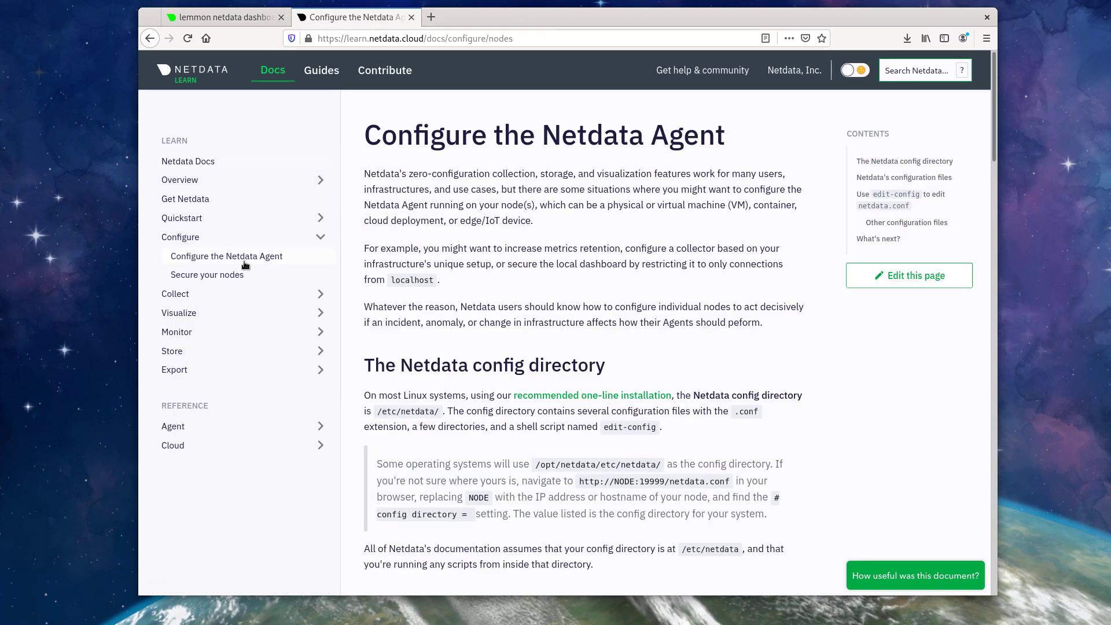
{"action": "scroll", "scroll_direction": "down", "scroll_amount": 3}
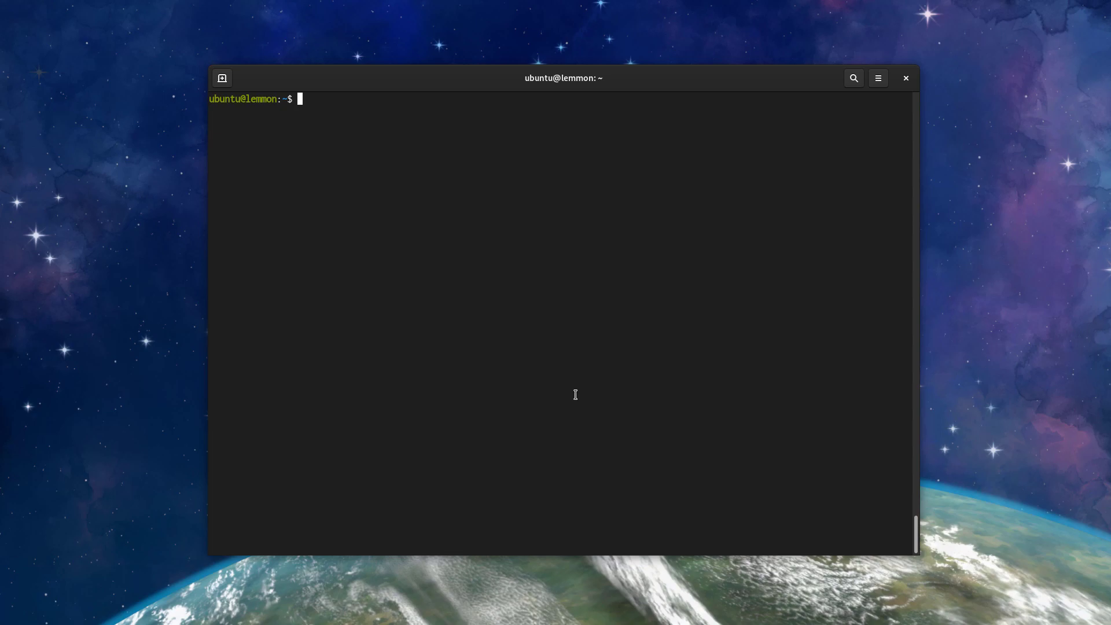
{"action": "mouse_move", "coordinate": [569, 396]}
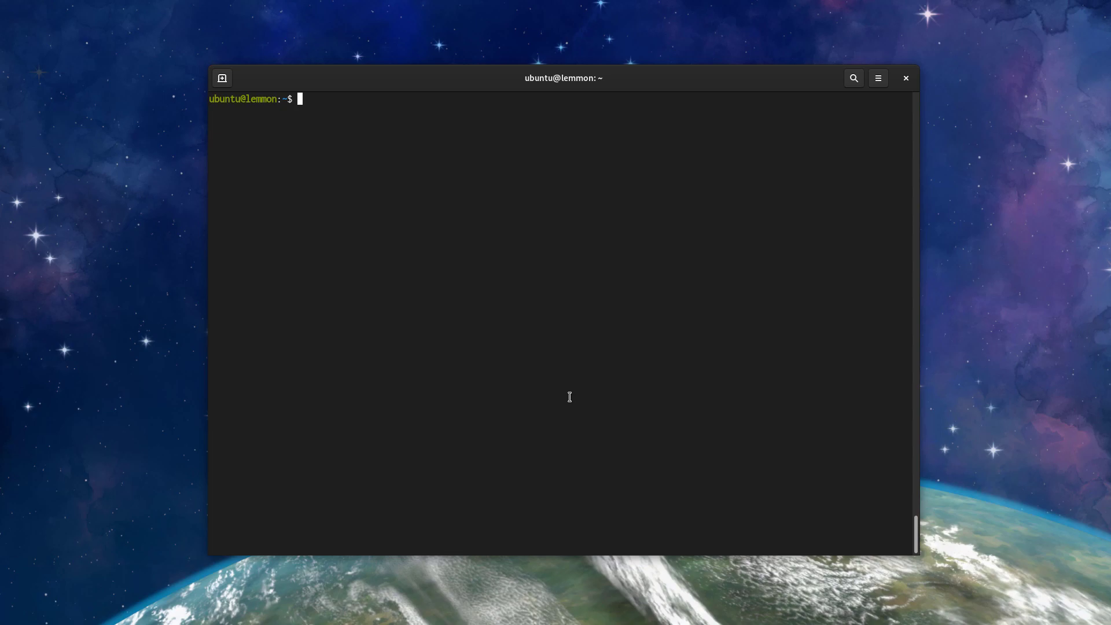
{"action": "mouse_move", "coordinate": [561, 392]}
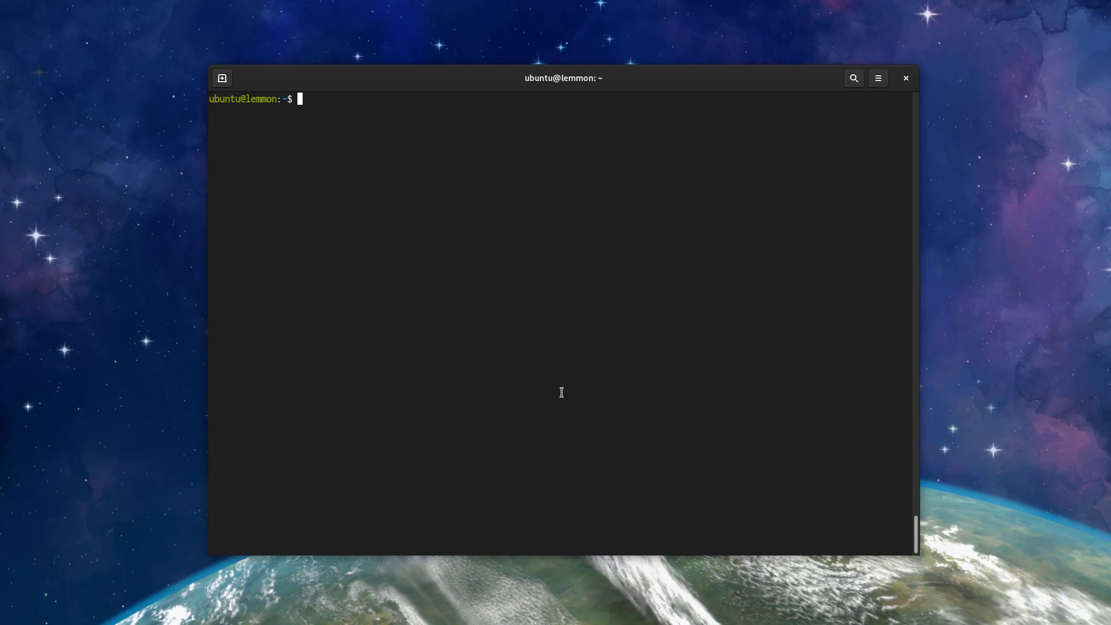
{"action": "mouse_move", "coordinate": [539, 389]}
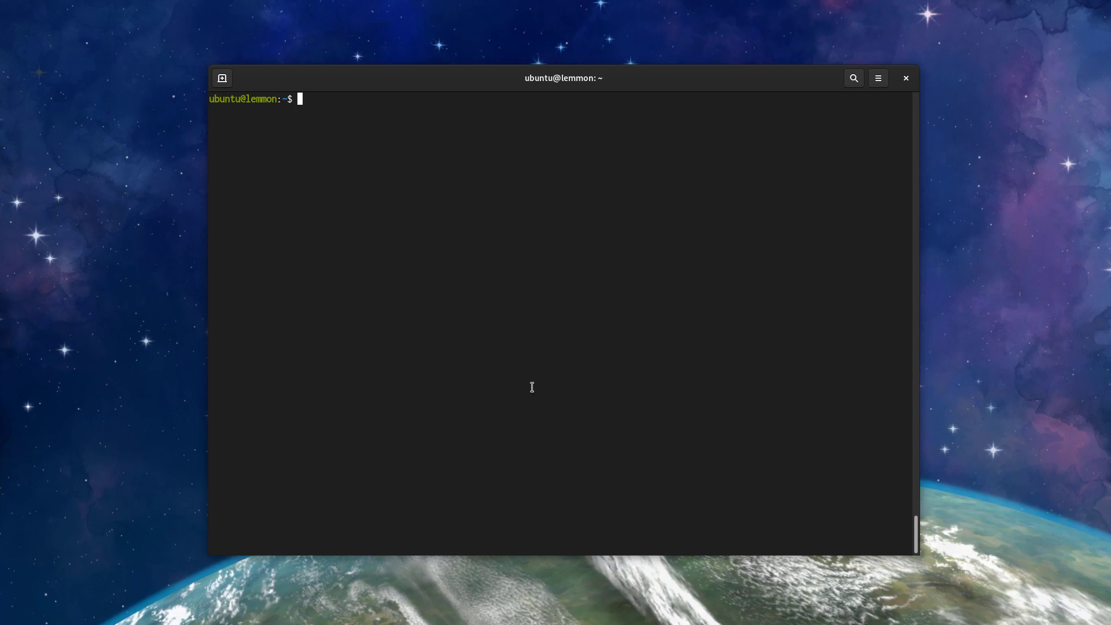
{"action": "mouse_move", "coordinate": [525, 371]}
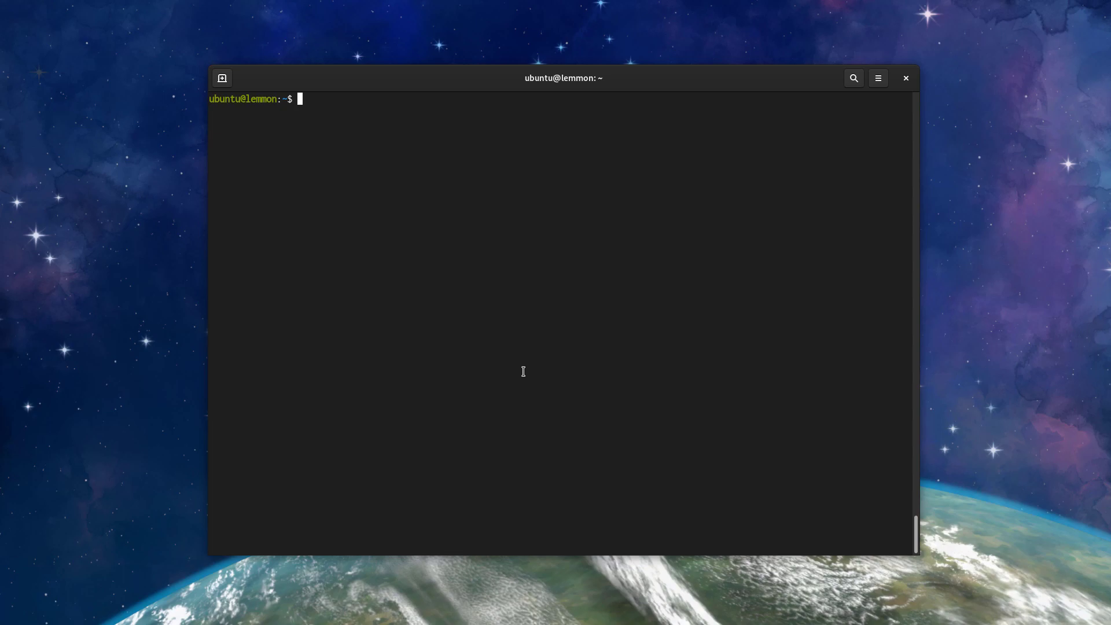
{"action": "mouse_move", "coordinate": [511, 307]}
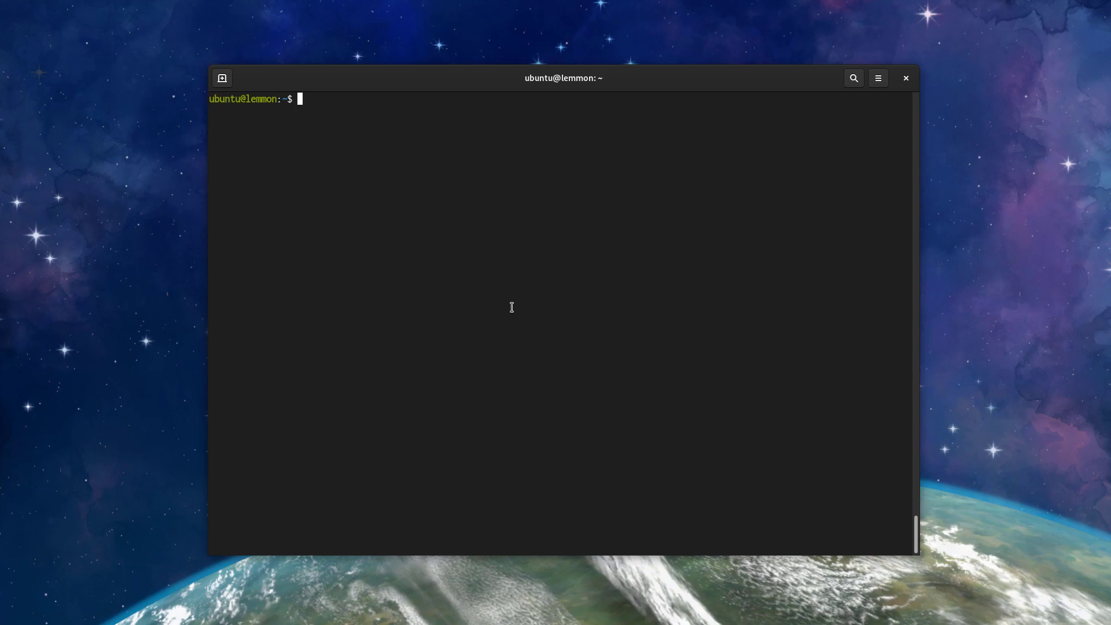
{"action": "mouse_move", "coordinate": [507, 306]}
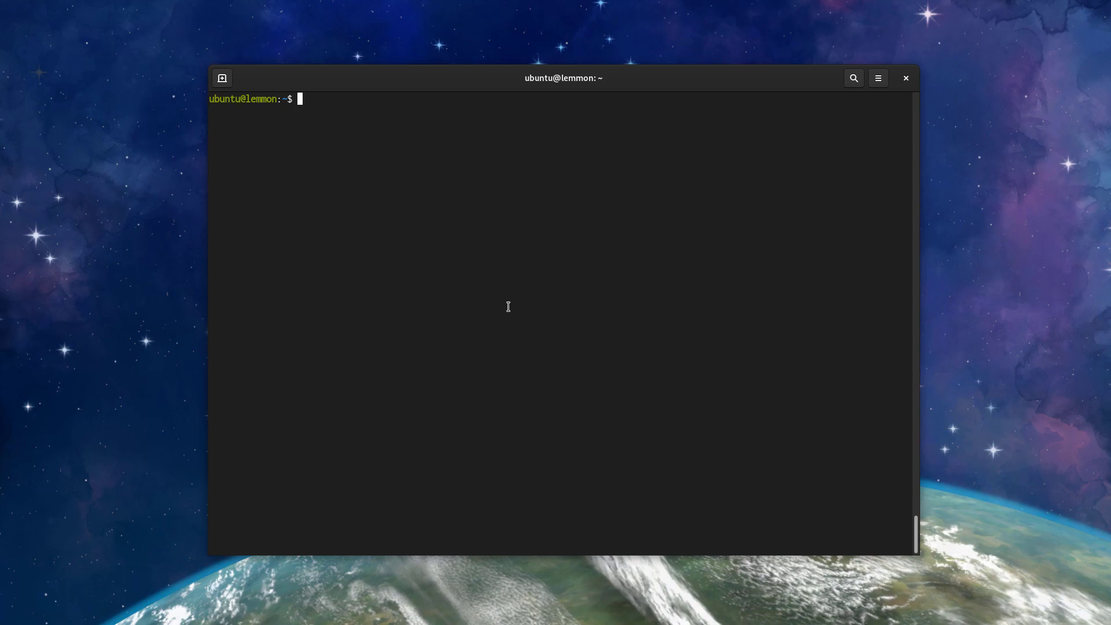
Change into the /etc/netdata configuration directory, correcting the mistyped path.
{"action": "type", "text": "cd /ets"}
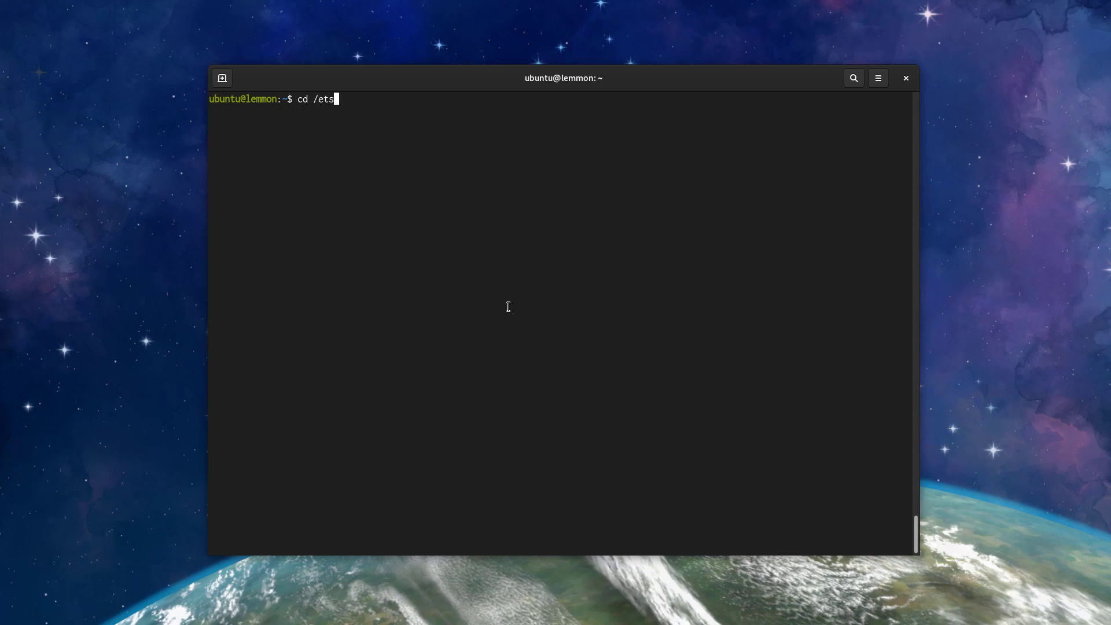
{"action": "type", "text": "c/netdata"}
{"action": "key", "text": "Return"}
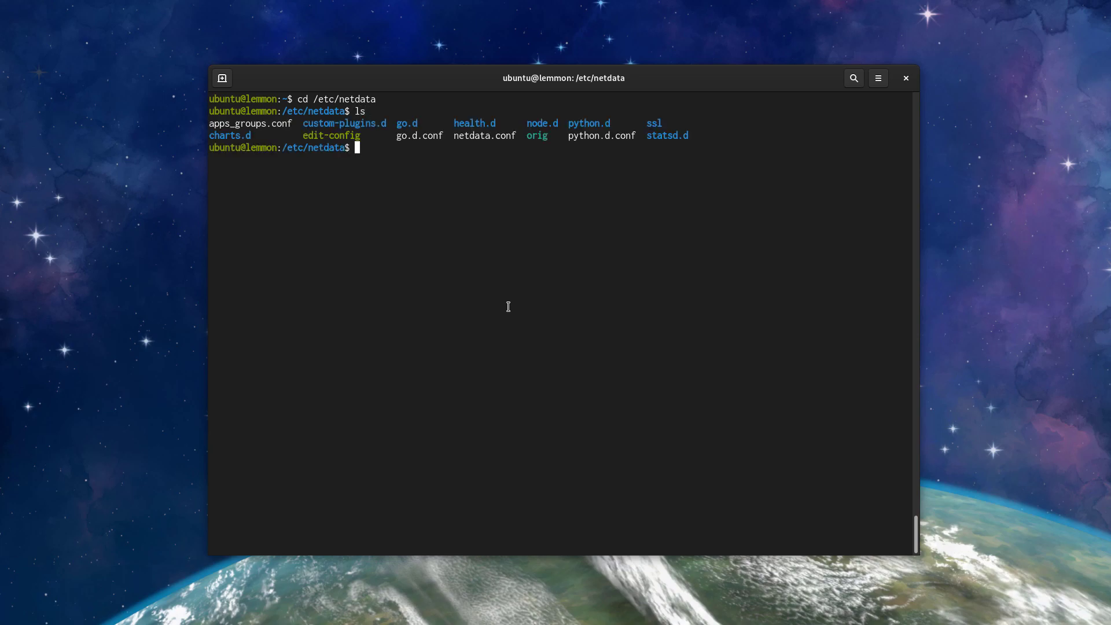
{"action": "mouse_move", "coordinate": [976, 197]}
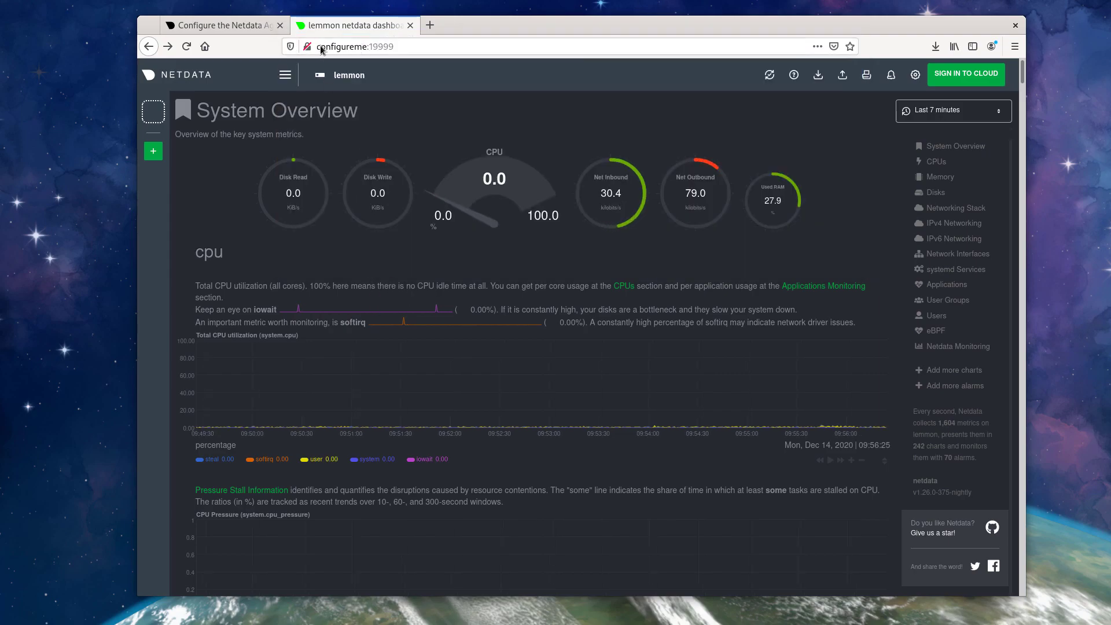
Load /netdata.conf on the dashboard and select the config directory = /etc/netdata value.
{"action": "left_click", "coordinate": [354, 47]}
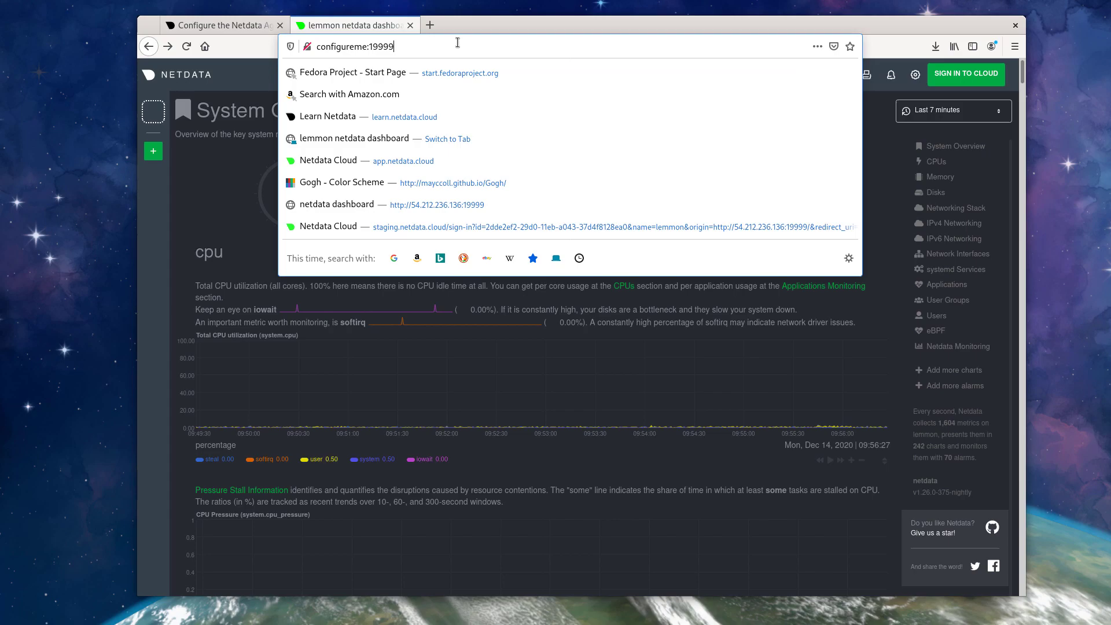
{"action": "type", "text": "/netdata.conf"}
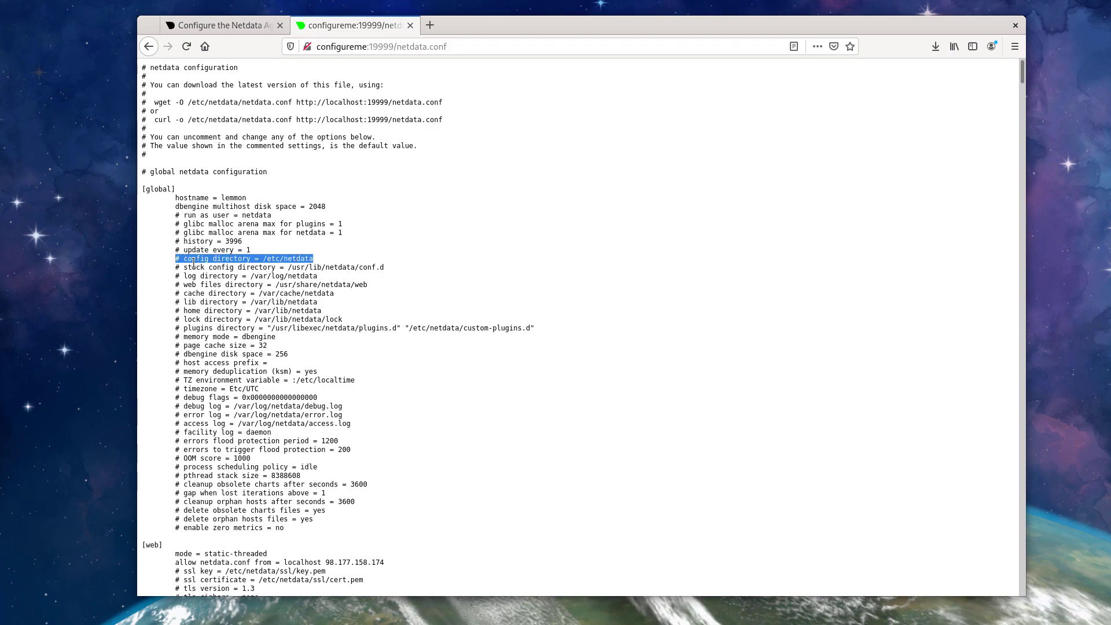
{"action": "left_click", "coordinate": [267, 259]}
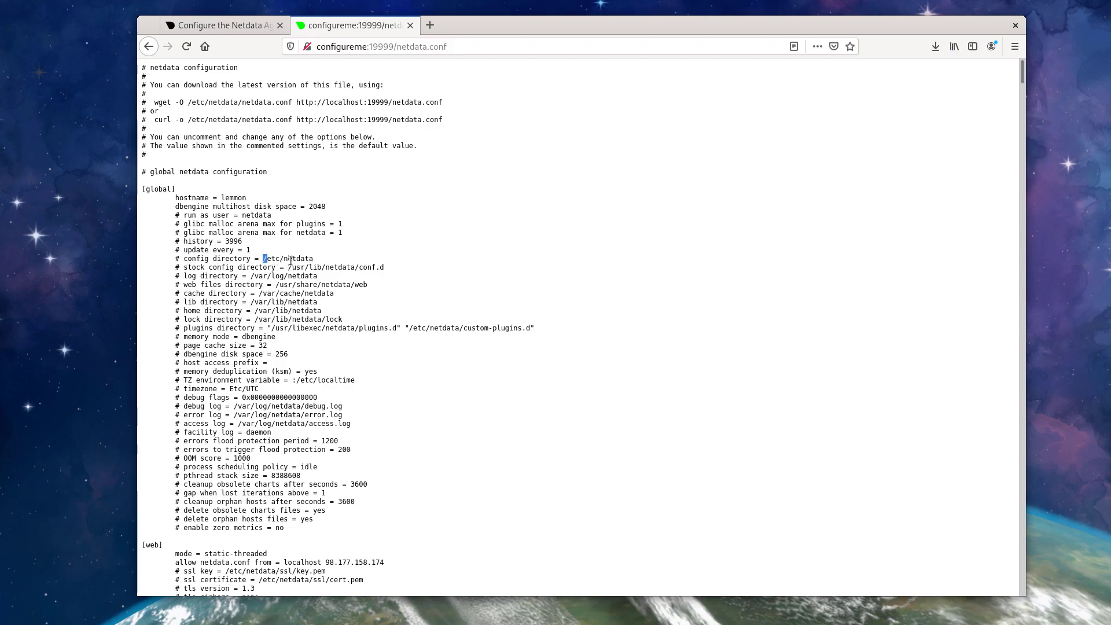
{"action": "double_click", "coordinate": [288, 258]}
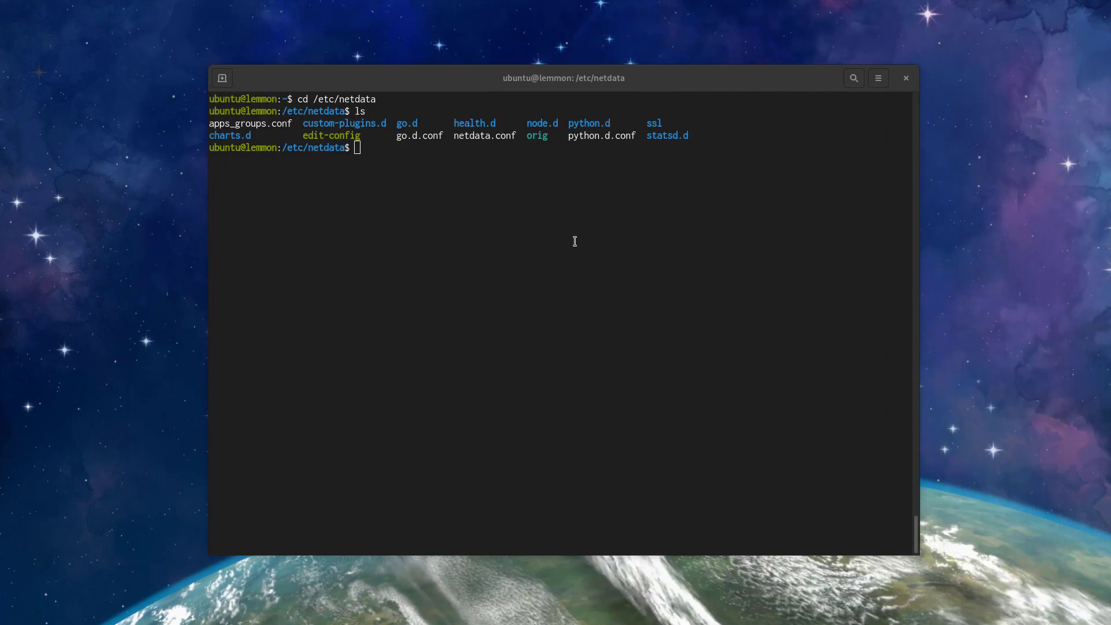
List the default configs in orig with ls -la, view go.d.conf, and return to /etc/netdata.
{"action": "type", "text": "ls -ls"}
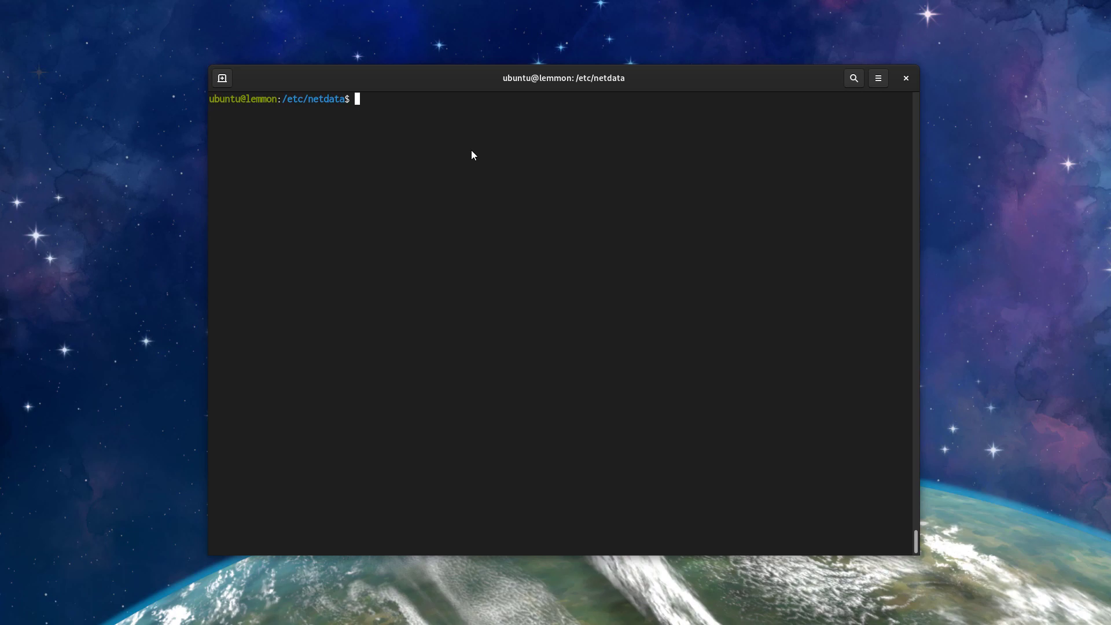
{"action": "type", "text": "cd"}
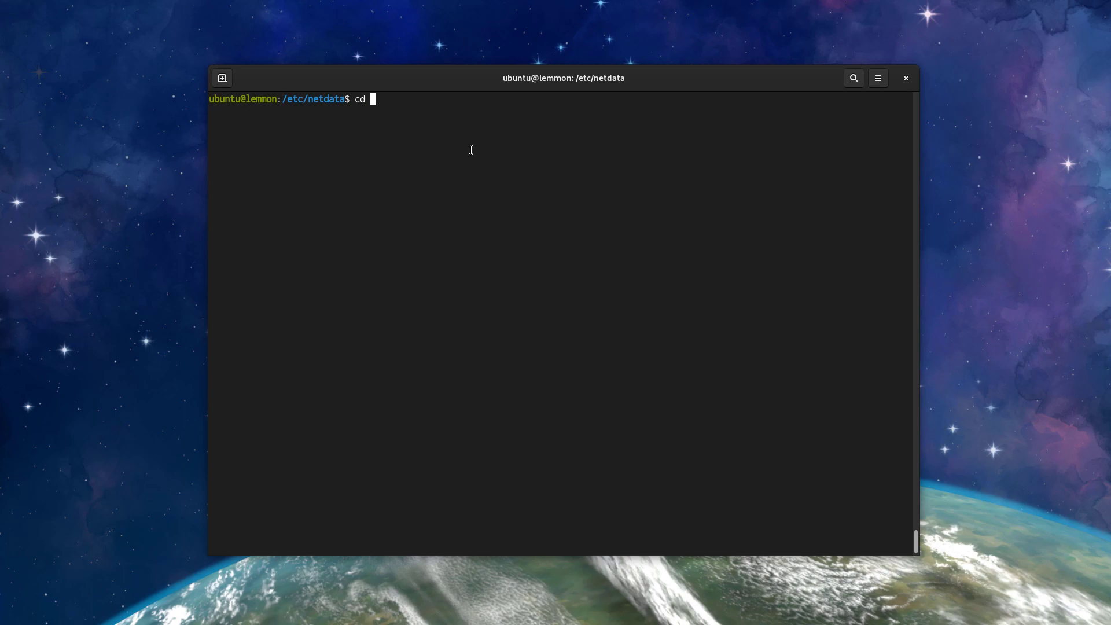
{"action": "type", "text": "orig"}
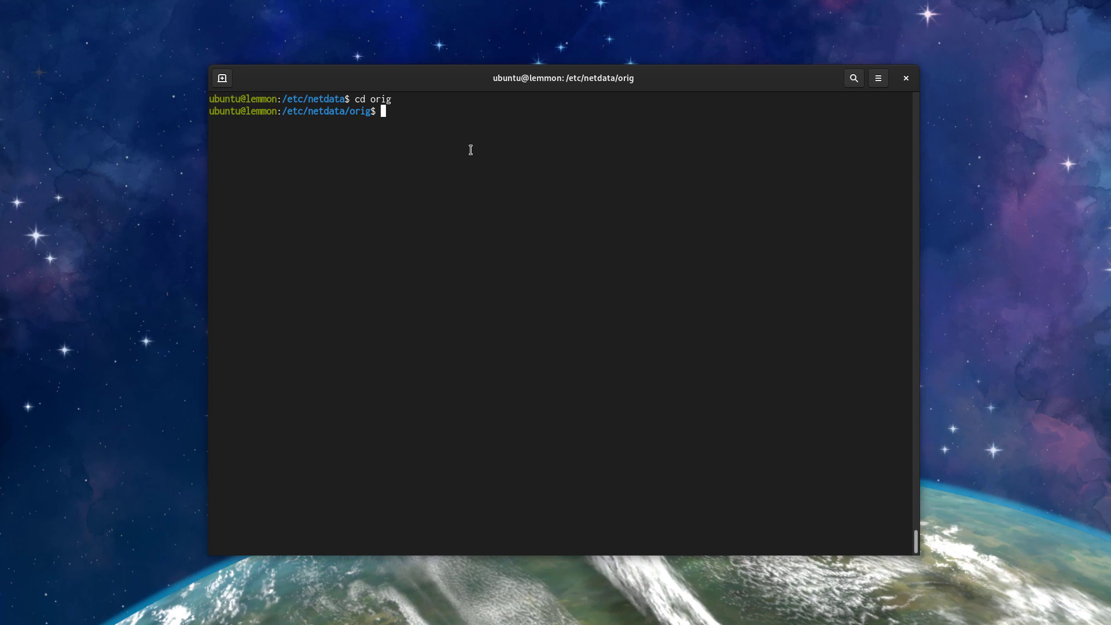
{"action": "type", "text": "ls -la"}
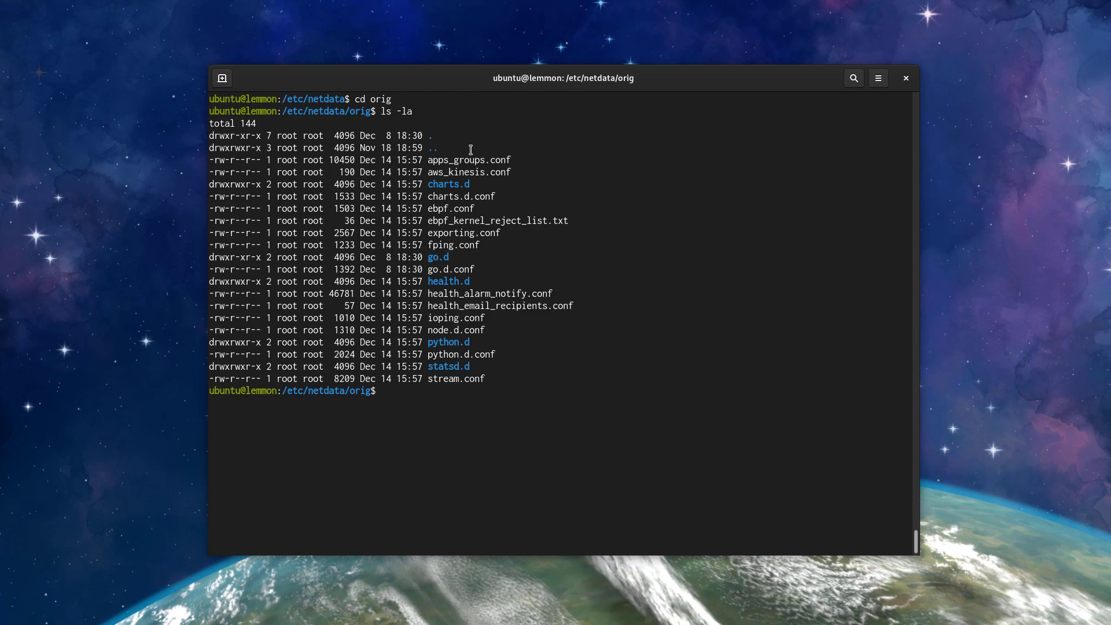
{"action": "type", "text": "less"}
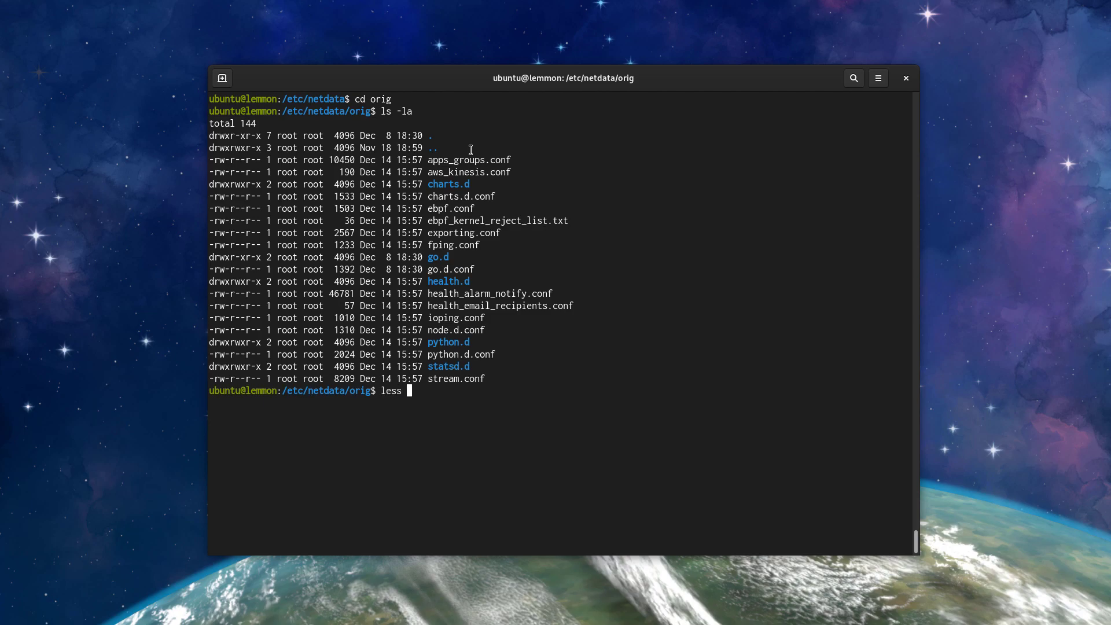
{"action": "type", "text": "go.d.conf"}
{"action": "type", "text": "cd -"}
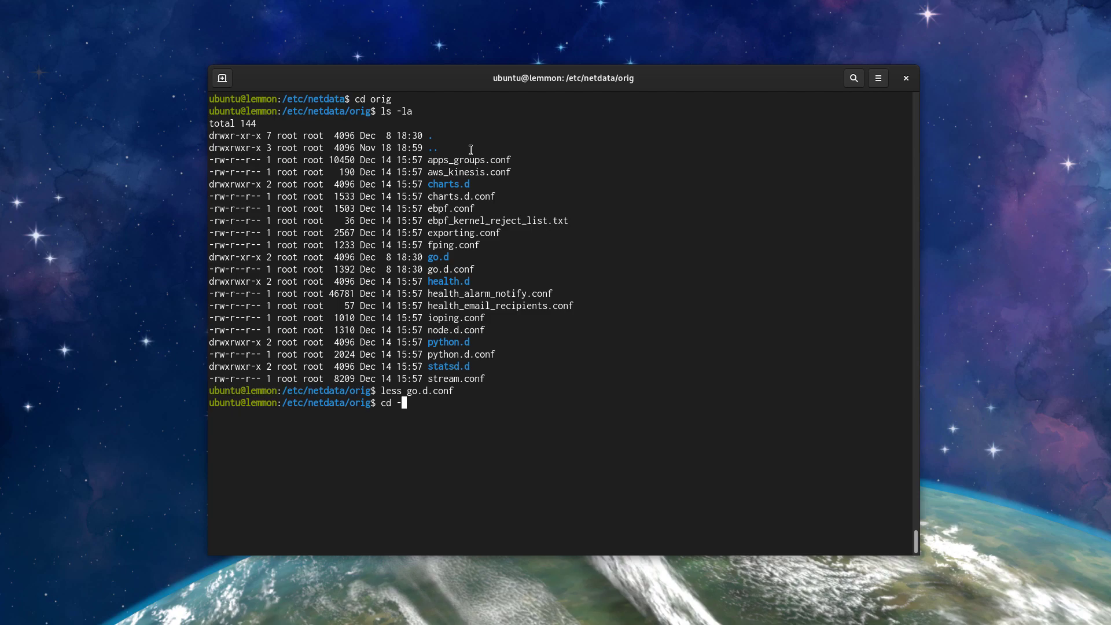
{"action": "key", "text": "Return"}
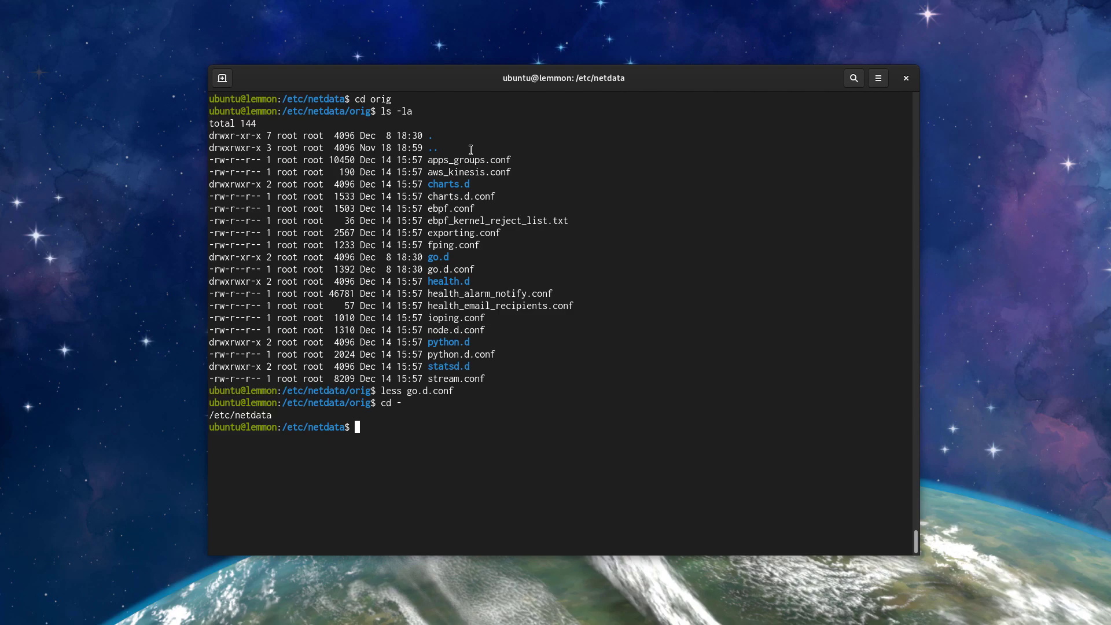
Relist /etc/netdata and open netdata.conf in nano with sudo ./edit-config.
{"action": "type", "text": "ls -la"}
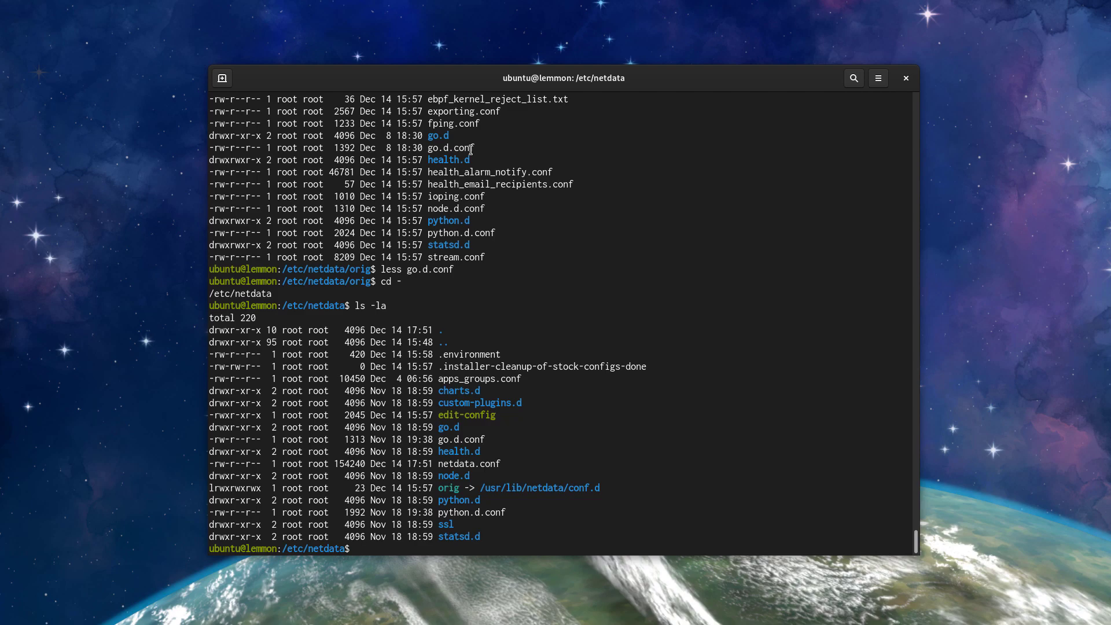
{"action": "type", "text": "sudo ./edi"}
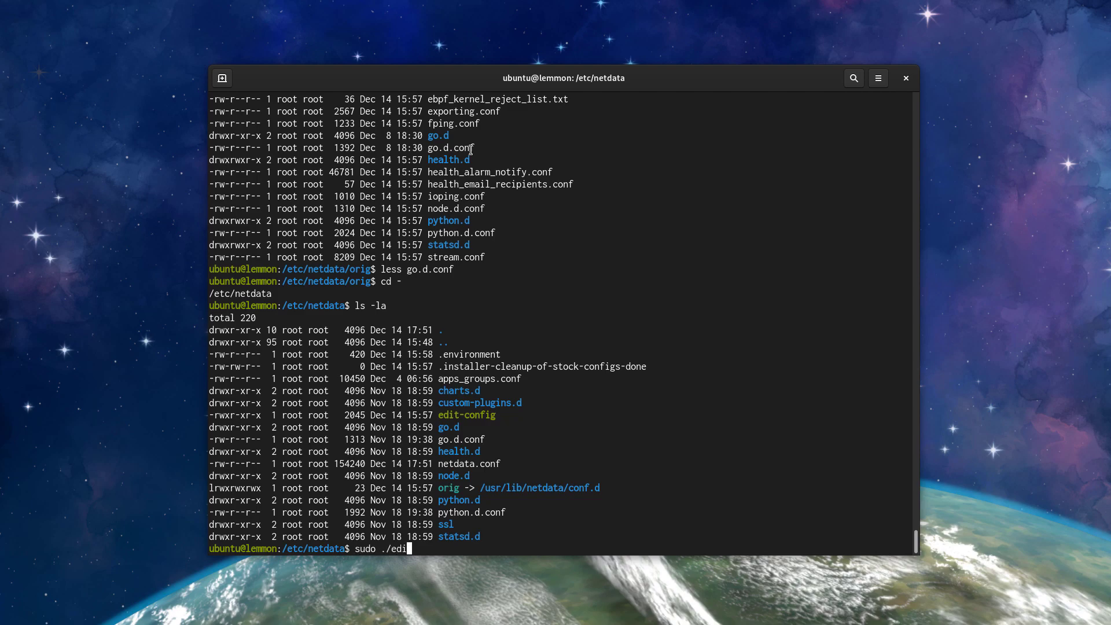
{"action": "type", "text": "t-co"}
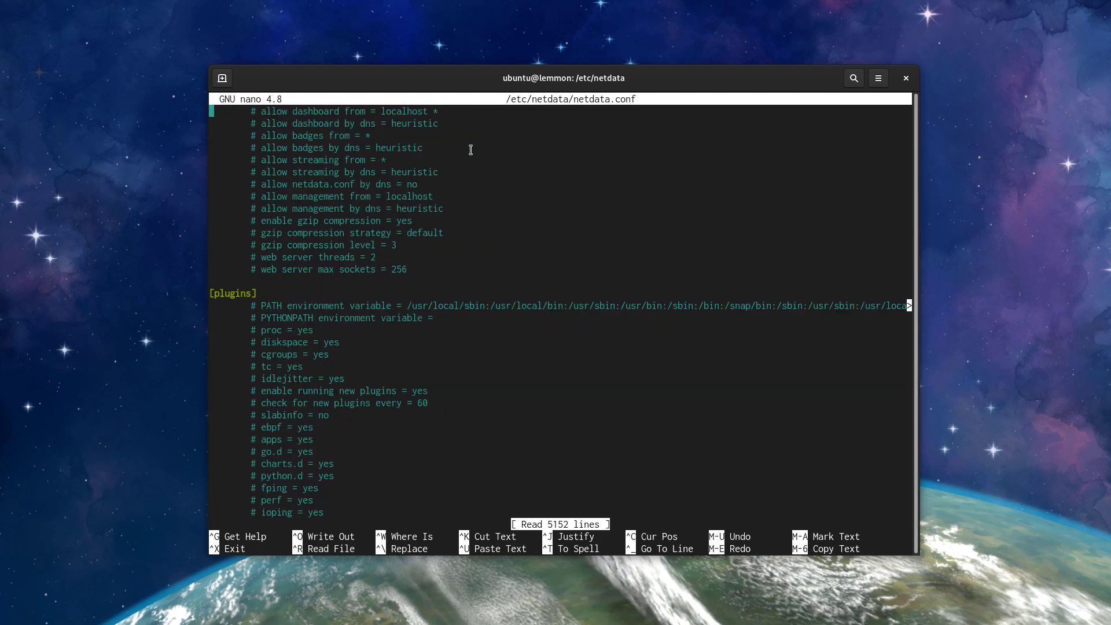
{"action": "scroll", "scroll_direction": "down", "scroll_amount": 3}
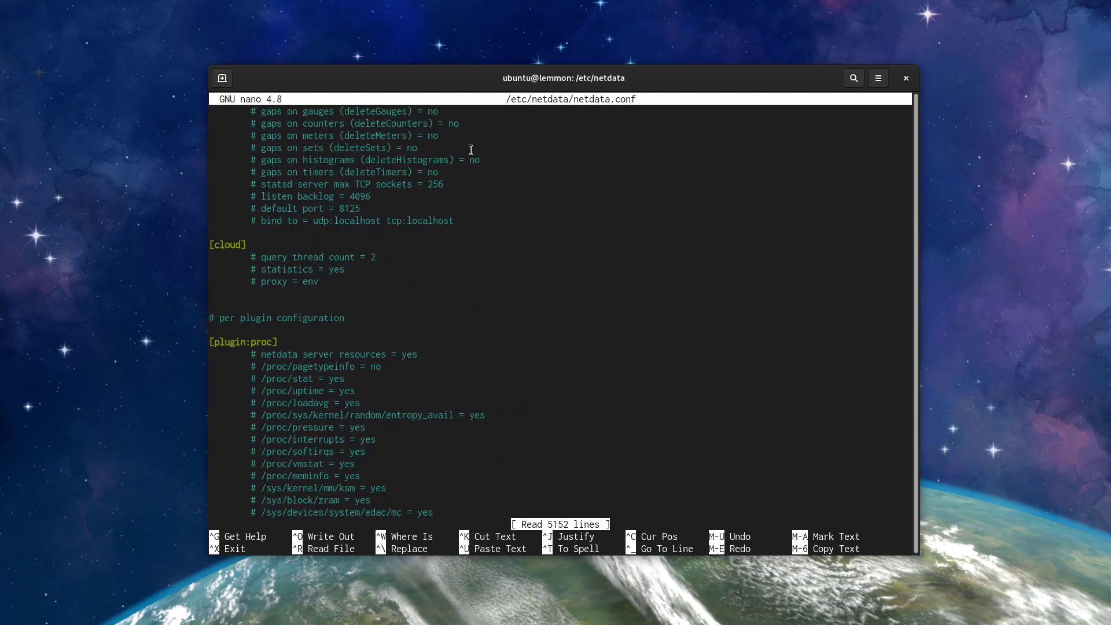
{"action": "scroll", "scroll_direction": "down", "scroll_amount": 3}
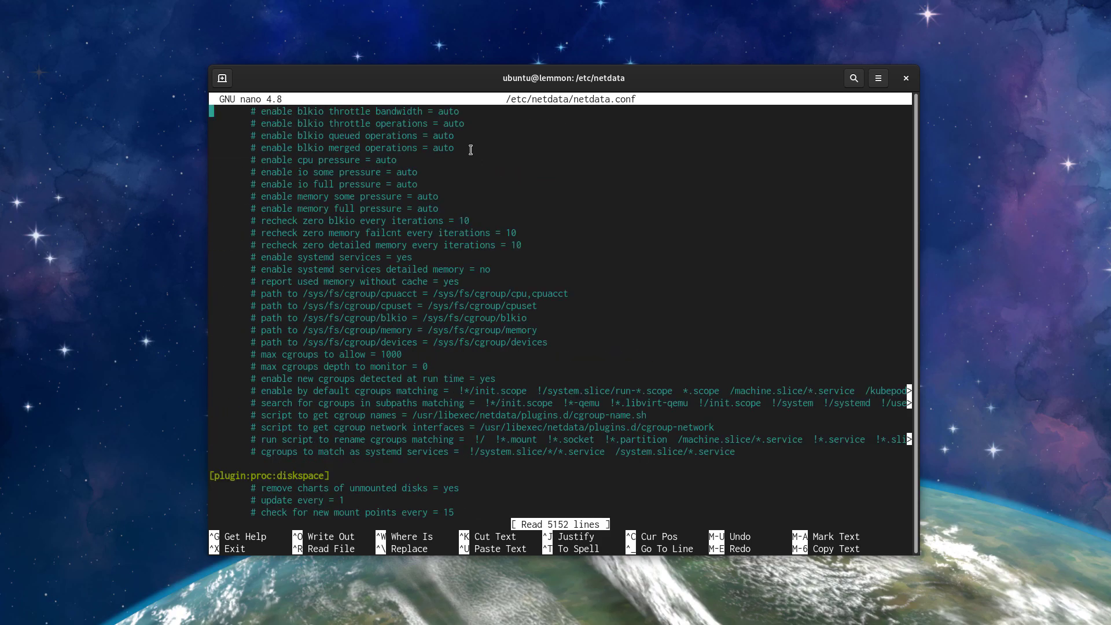
{"action": "scroll", "scroll_direction": "down", "scroll_amount": 3}
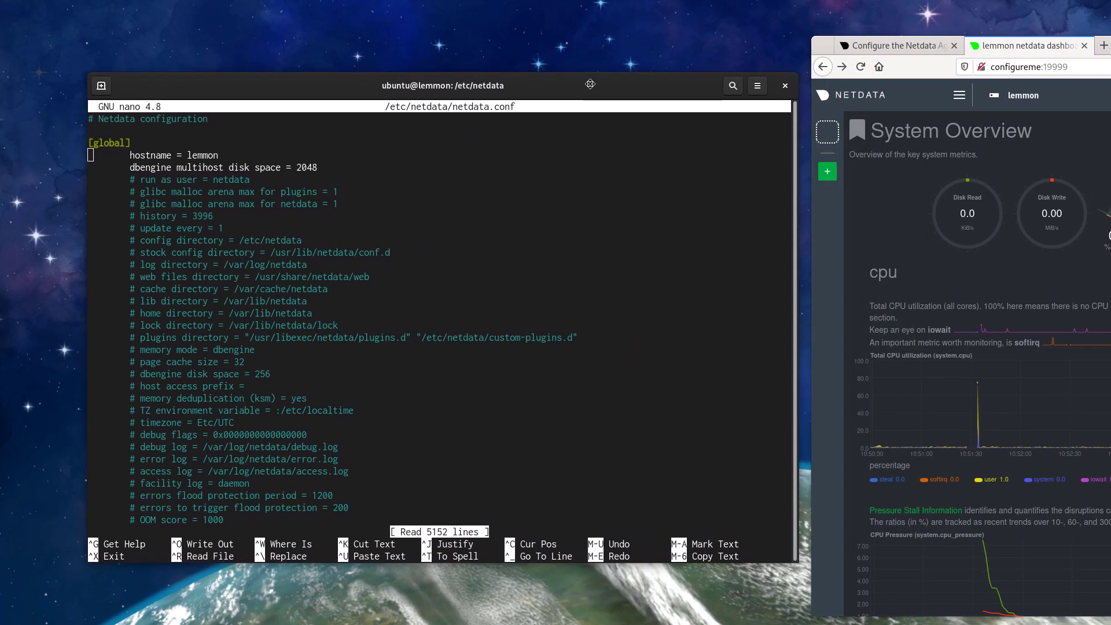
Set hostname to bigelow, save netdata.conf, and begin a sudo service restart command.
{"action": "key", "text": "BackSpace"}
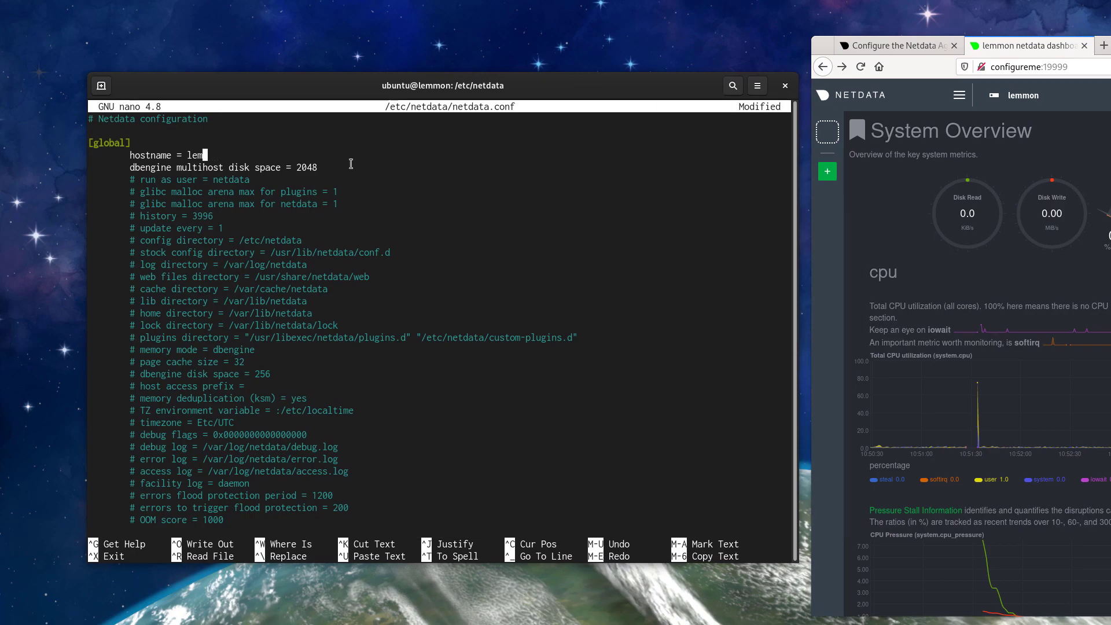
{"action": "type", "text": "bigel"}
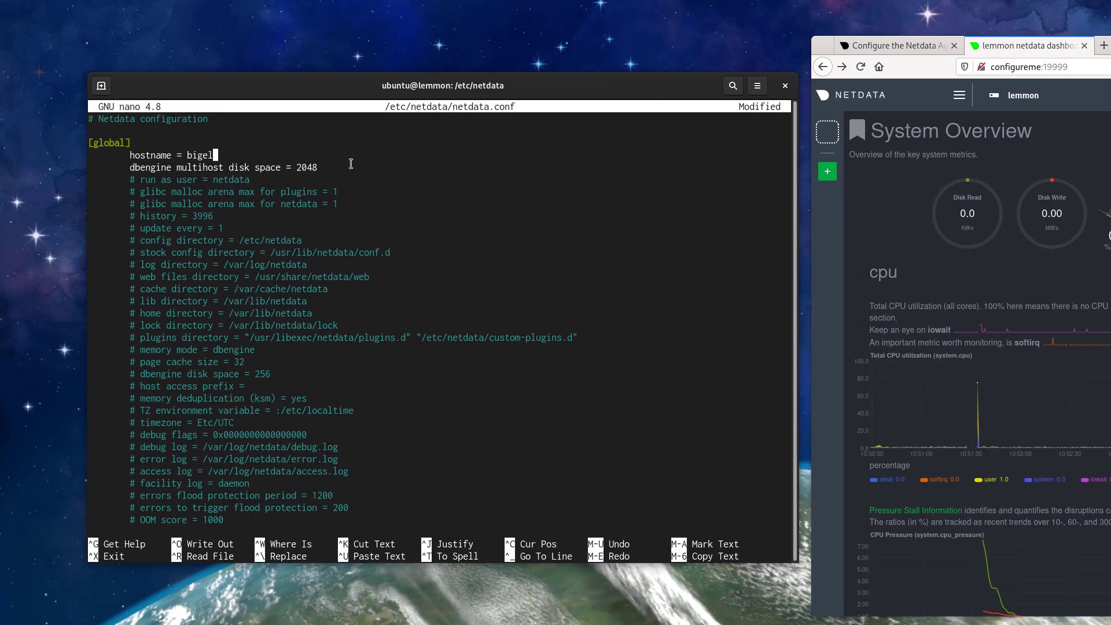
{"action": "key", "text": "ctrl+o"}
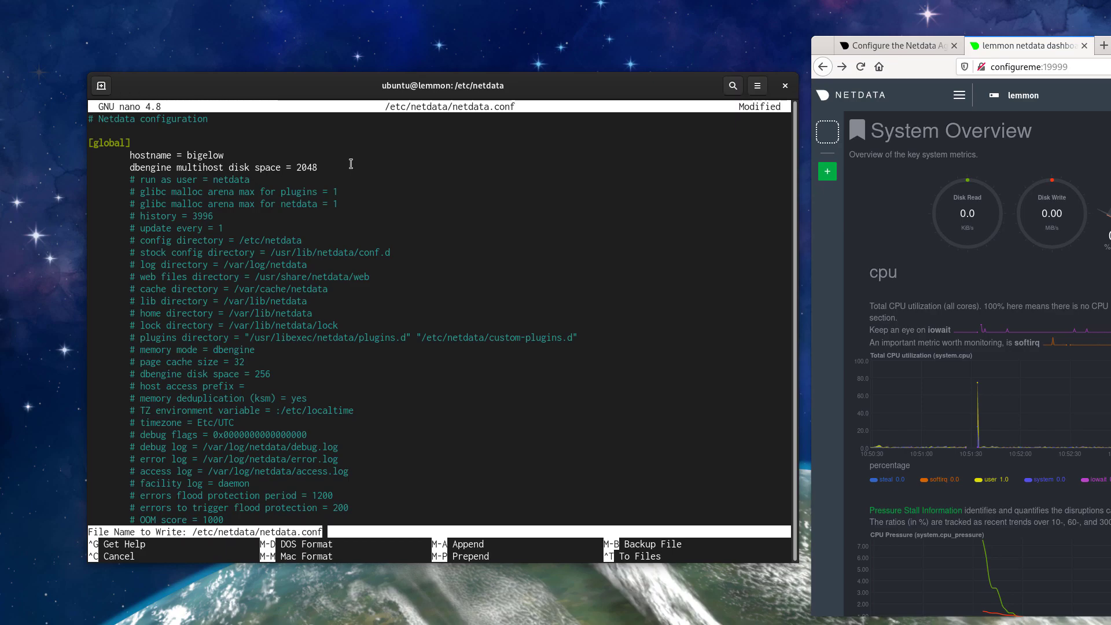
{"action": "key", "text": "Enter"}
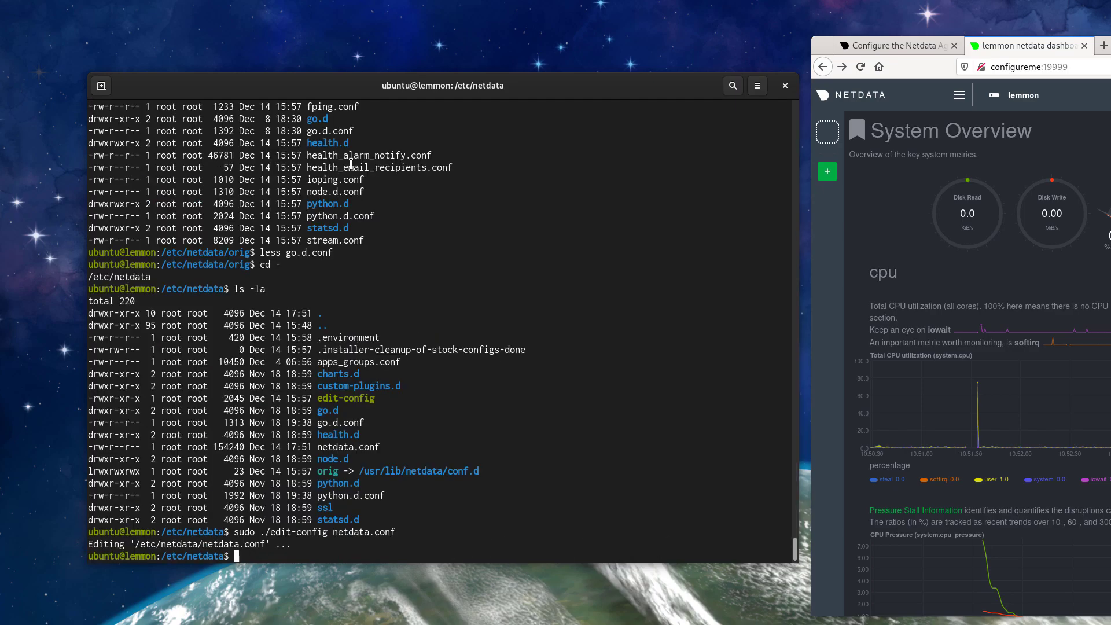
{"action": "type", "text": "sudo serv"}
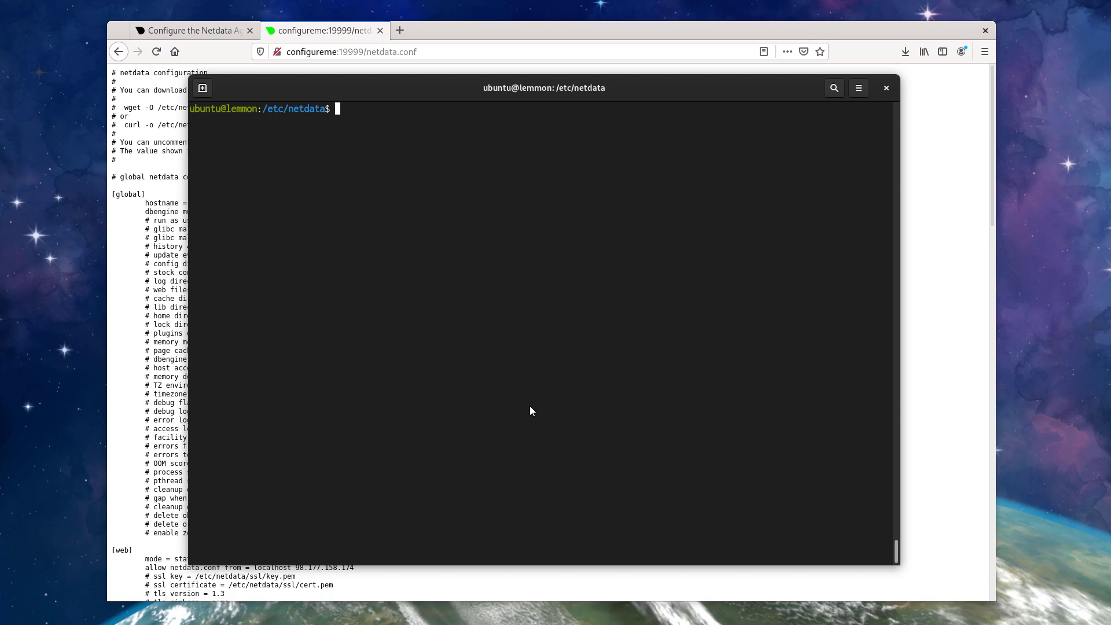
{"action": "mouse_move", "coordinate": [468, 391]}
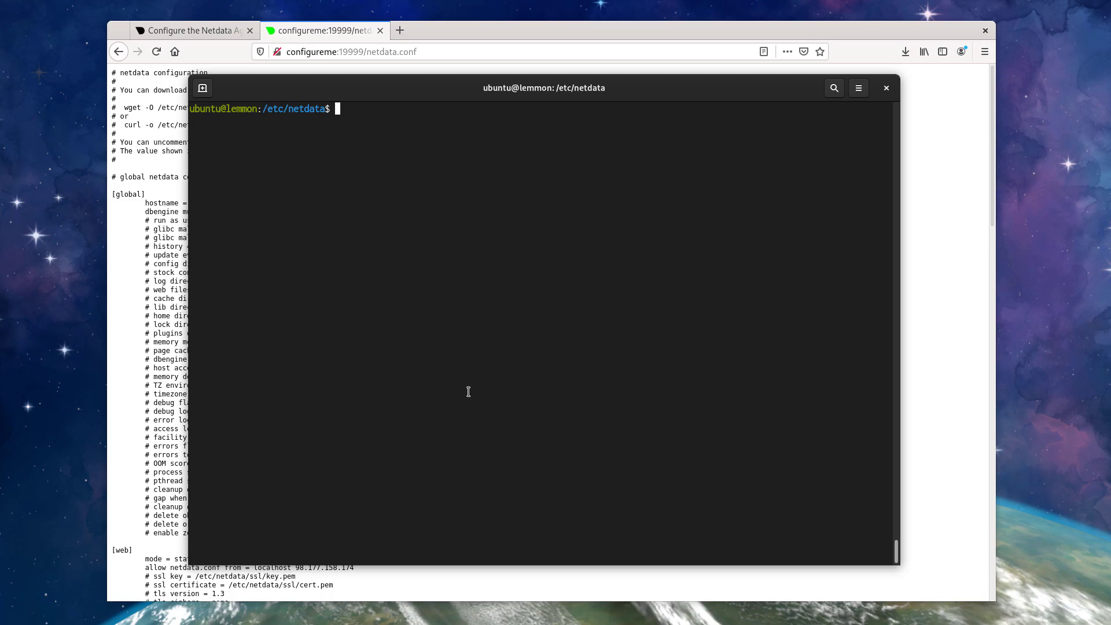
{"action": "mouse_move", "coordinate": [287, 288]}
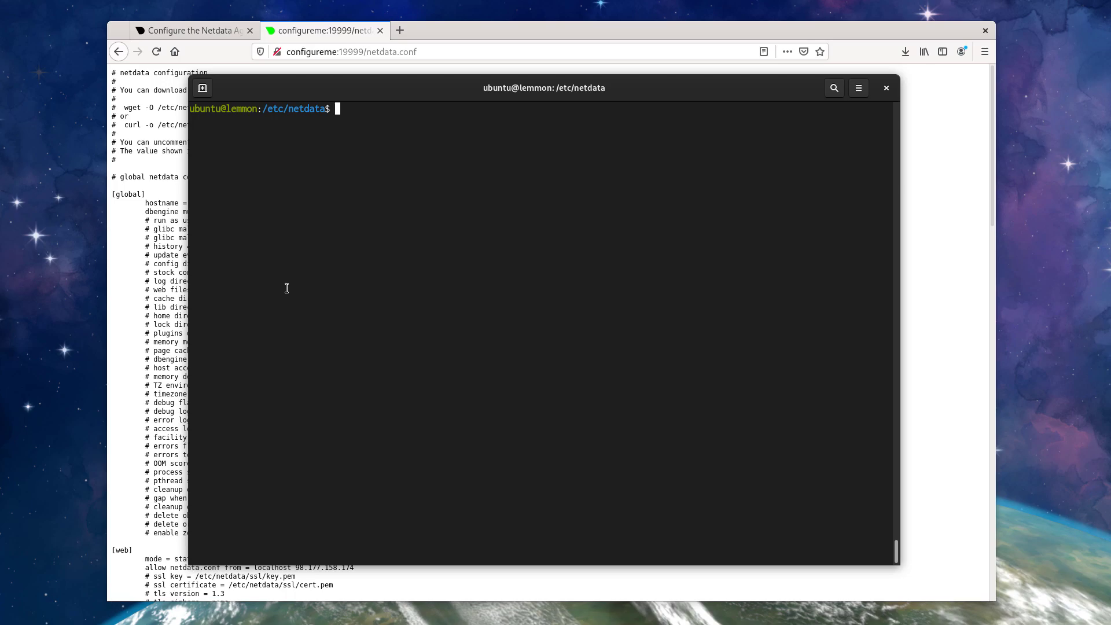
Enter sudo ./edit-config netdata.conf at the /etc/netdata prompt.
{"action": "type", "text": "sudo"}
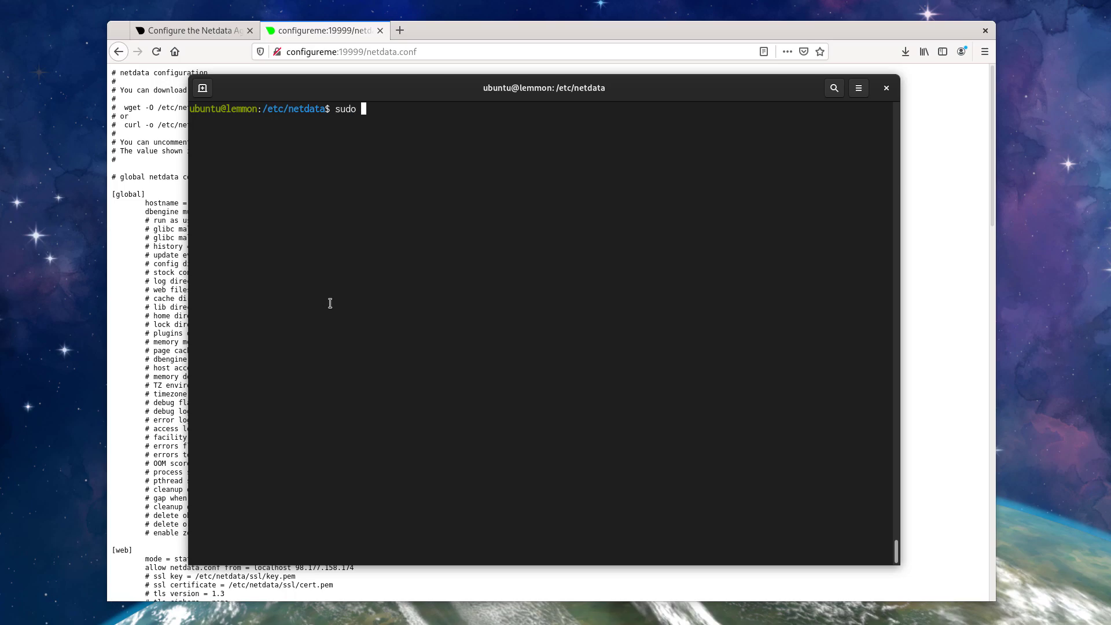
{"action": "type", "text": "./edit-config netdata.con"}
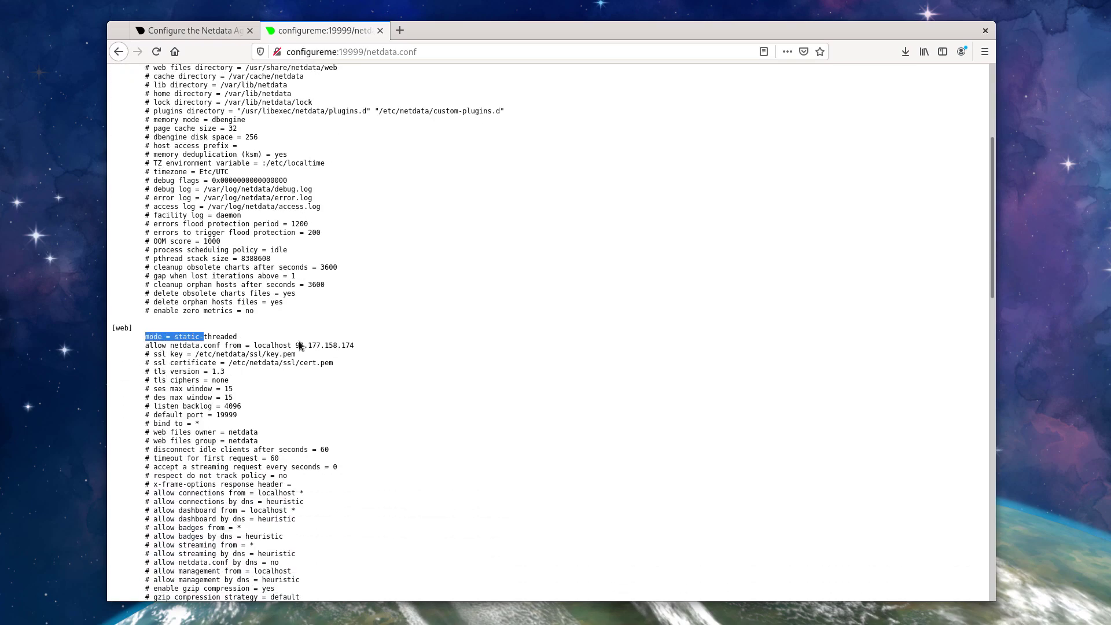
Scroll the running netdata.conf page to check hostname = bigelow under [global].
{"action": "scroll", "scroll_direction": "down", "scroll_amount": 3}
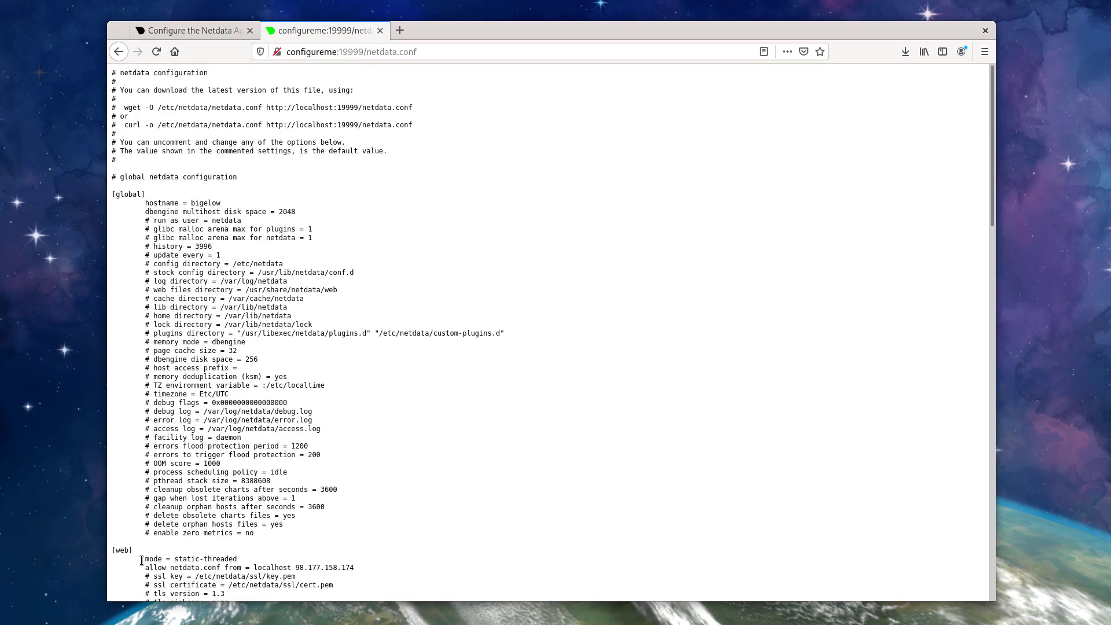
{"action": "double_click", "coordinate": [210, 559]}
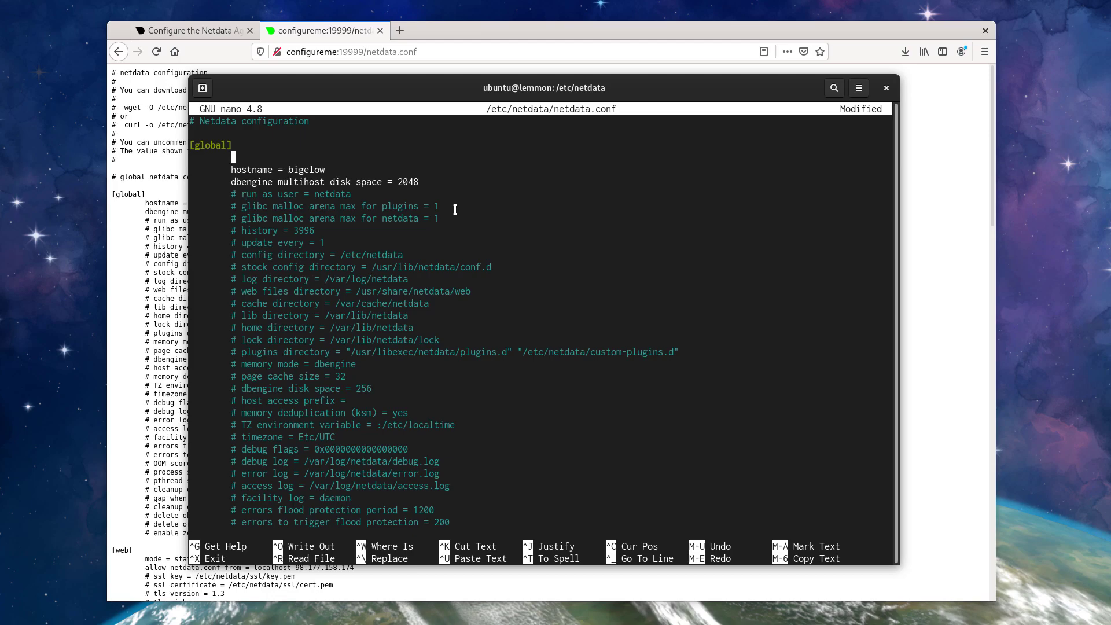
Add a testing = 1 line under [global] above hostname and save netdata.conf.
{"action": "type", "text": "testing ="}
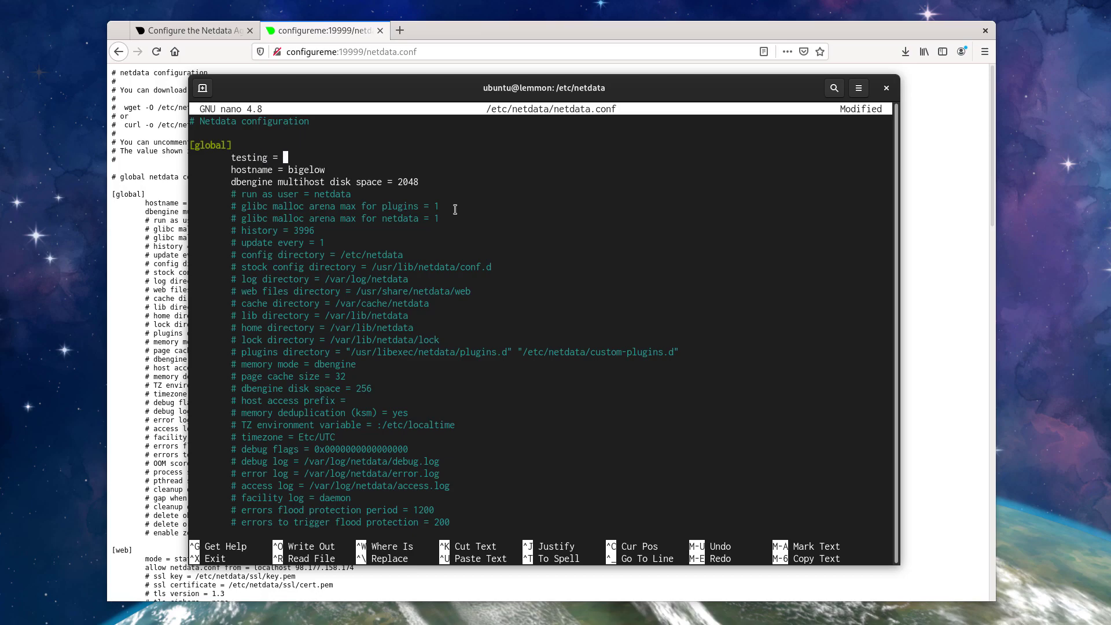
{"action": "type", "text": "1"}
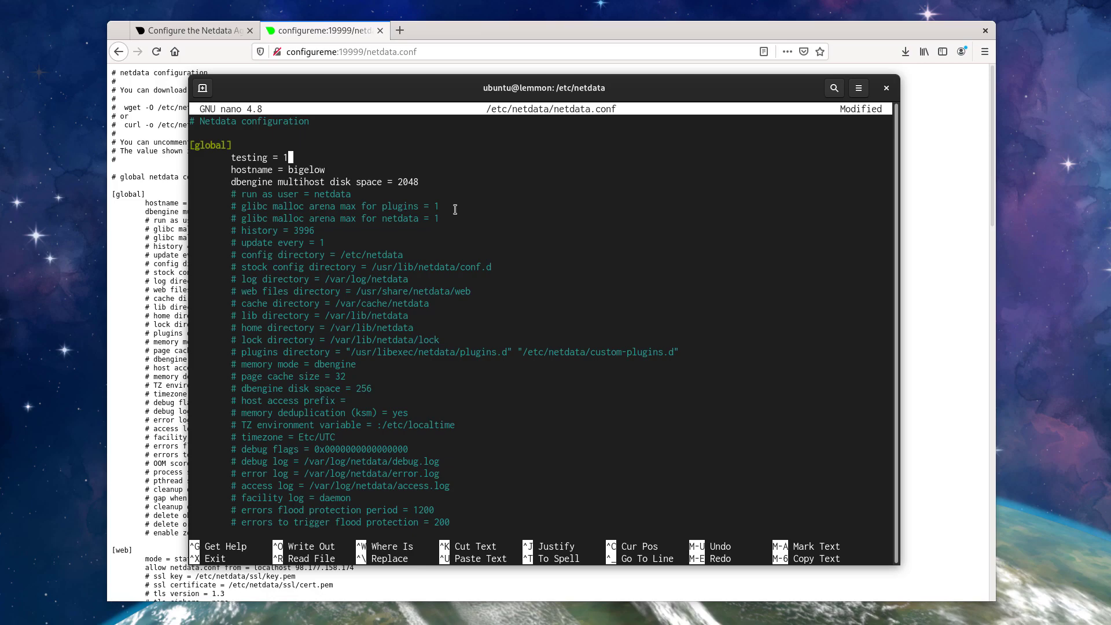
{"action": "key", "text": "ctrl+o"}
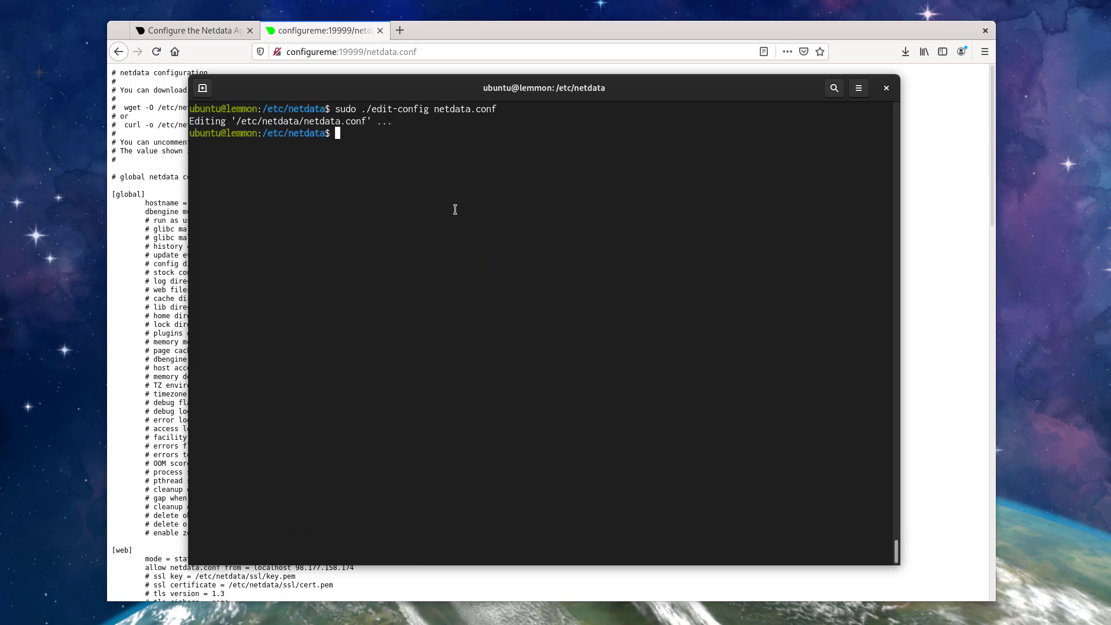
Restart netdata and inspect testing = 1, flagged unused, and hostname = bigelow in the running config.
{"action": "type", "text": "sudo service netdata restart"}
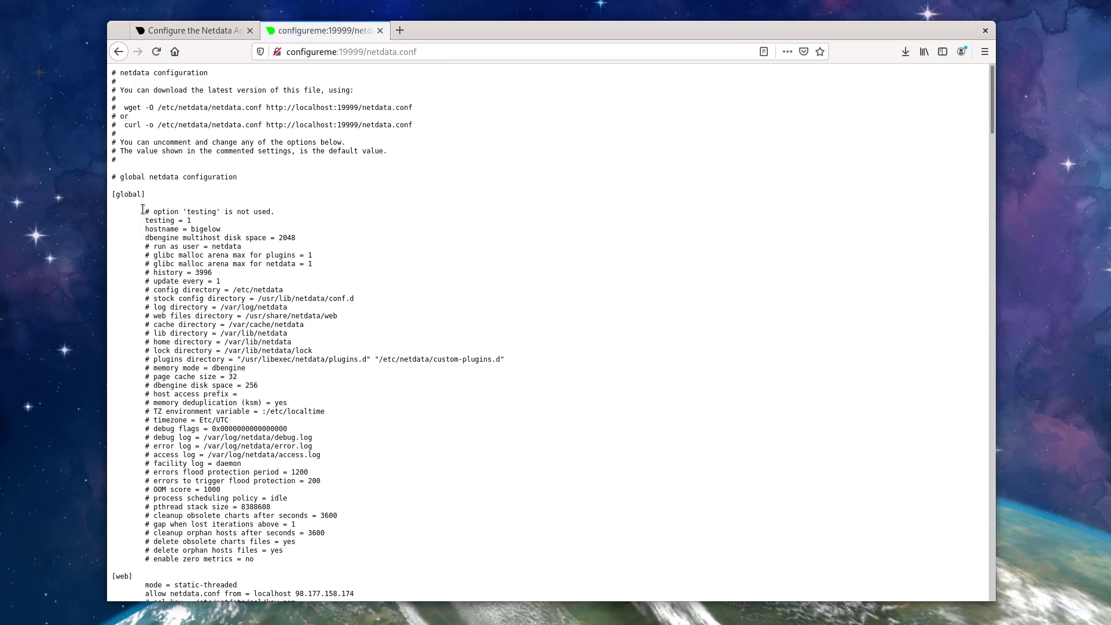
{"action": "mouse_move", "coordinate": [283, 214]}
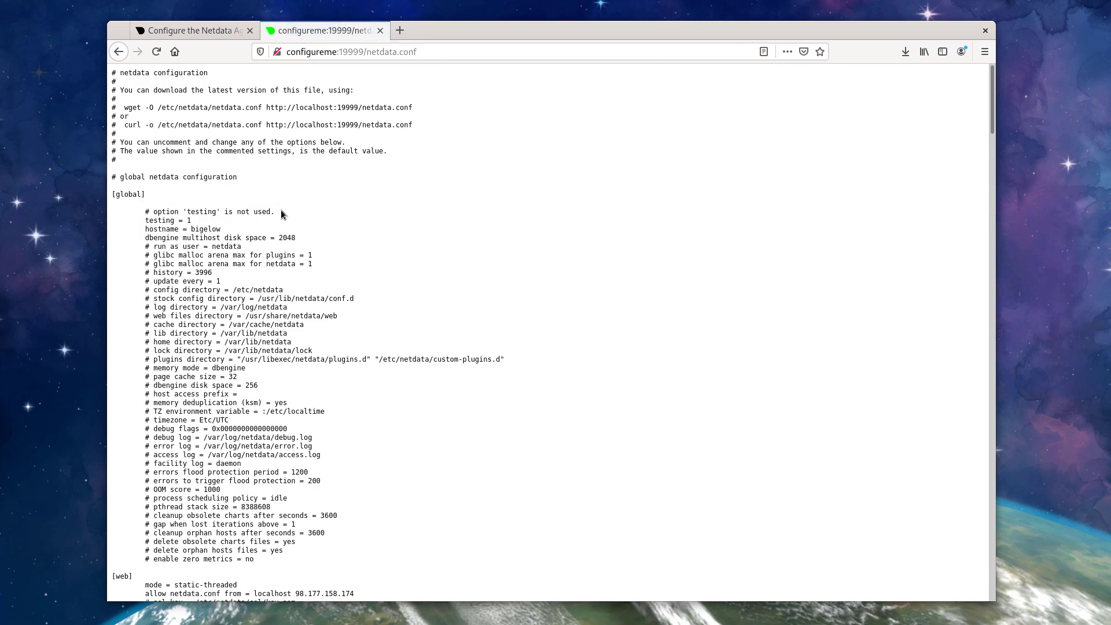
{"action": "double_click", "coordinate": [200, 211]}
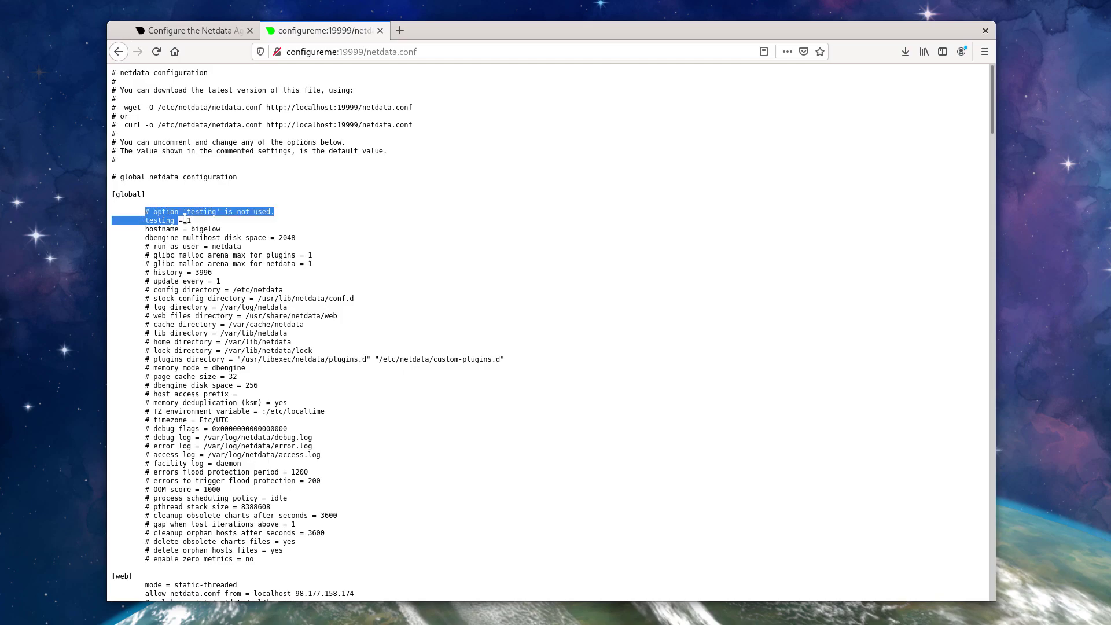
{"action": "left_click", "coordinate": [172, 221]}
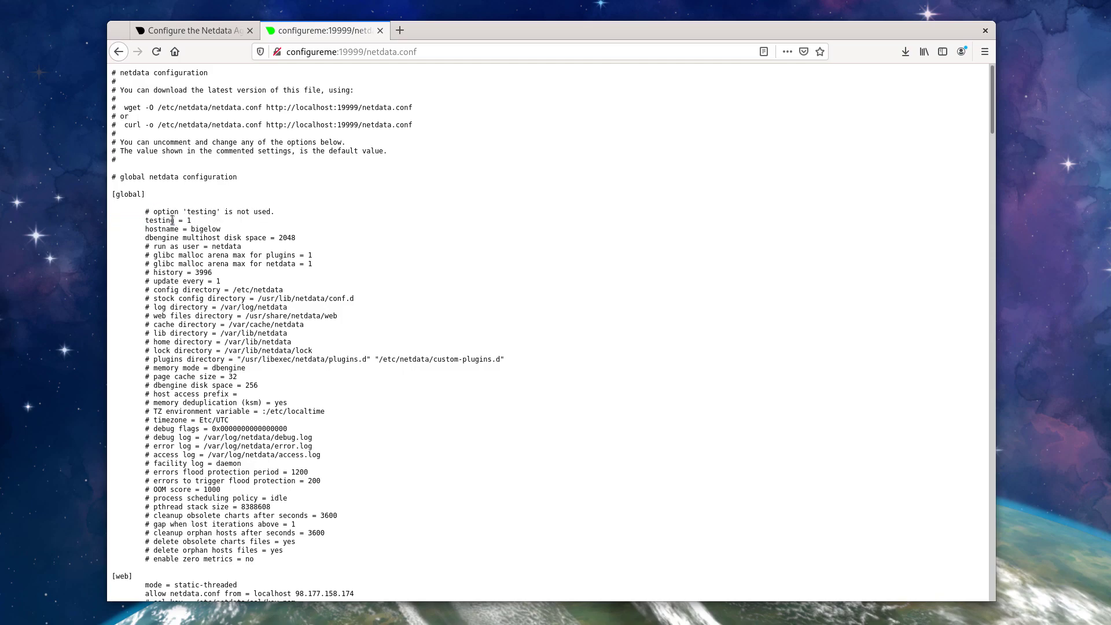
{"action": "left_click_drag", "start_coordinate": [145, 211], "coordinate": [198, 221]}
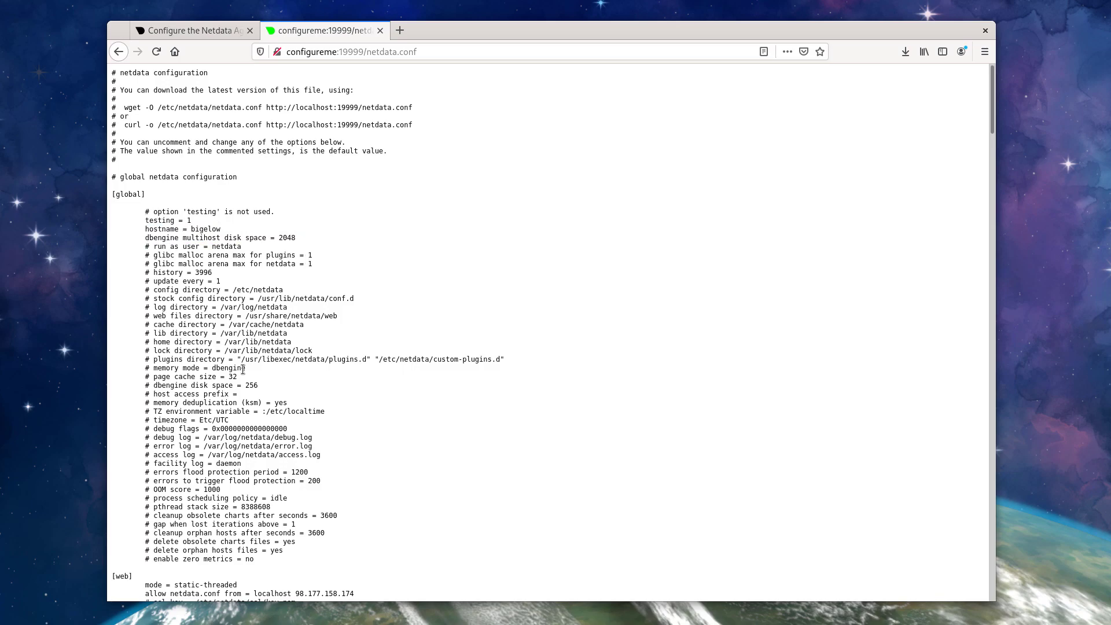
{"action": "mouse_move", "coordinate": [251, 371]}
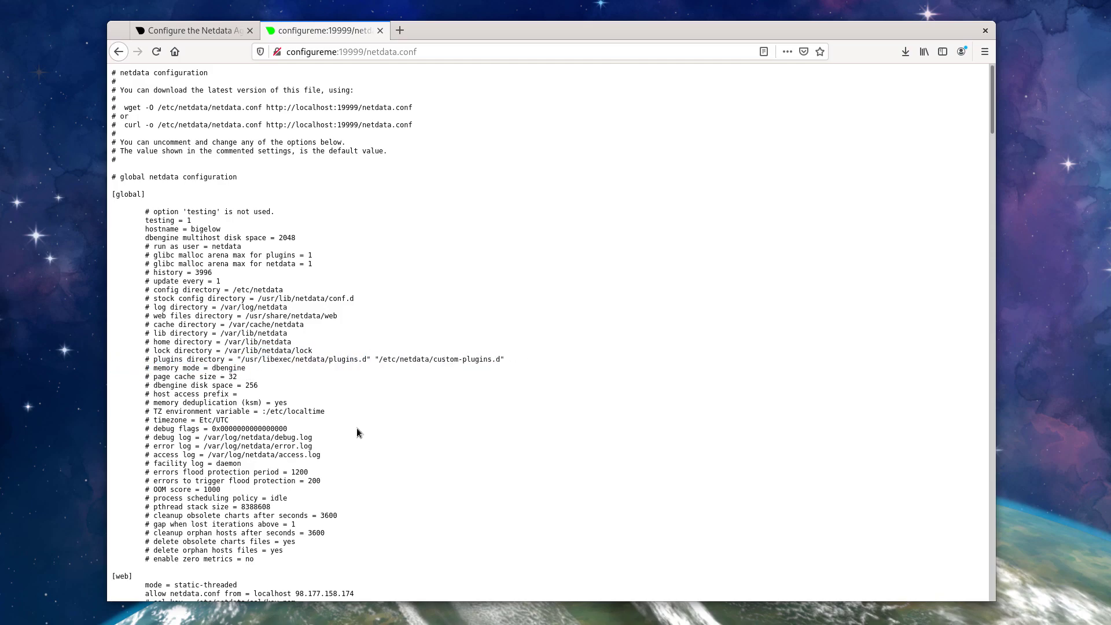
{"action": "left_click_drag", "start_coordinate": [165, 359], "coordinate": [463, 358]}
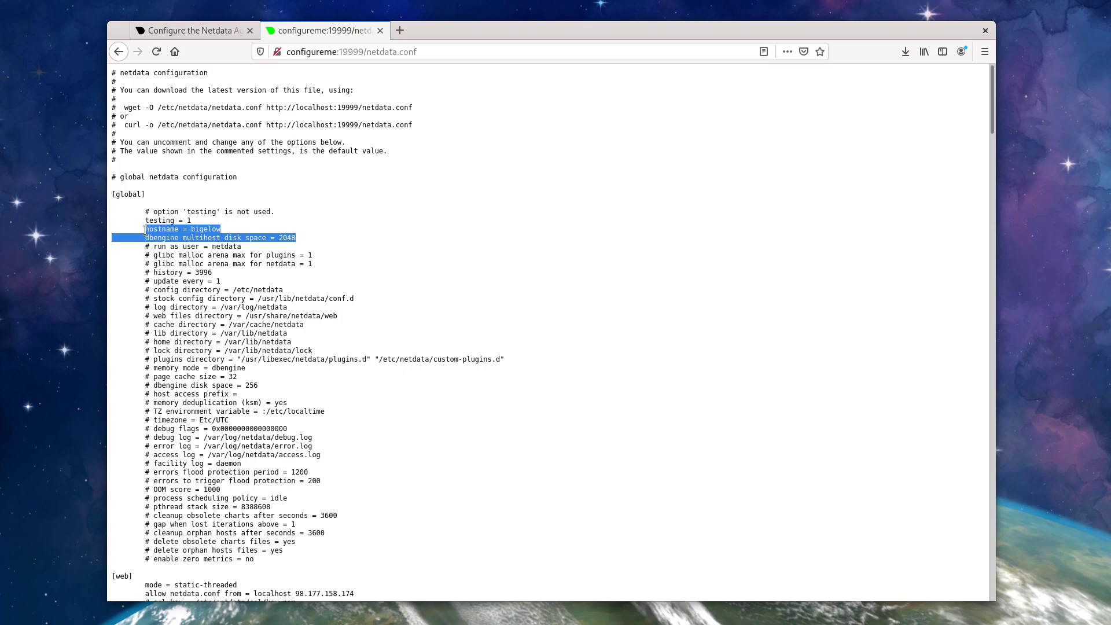
{"action": "left_click", "coordinate": [301, 237]}
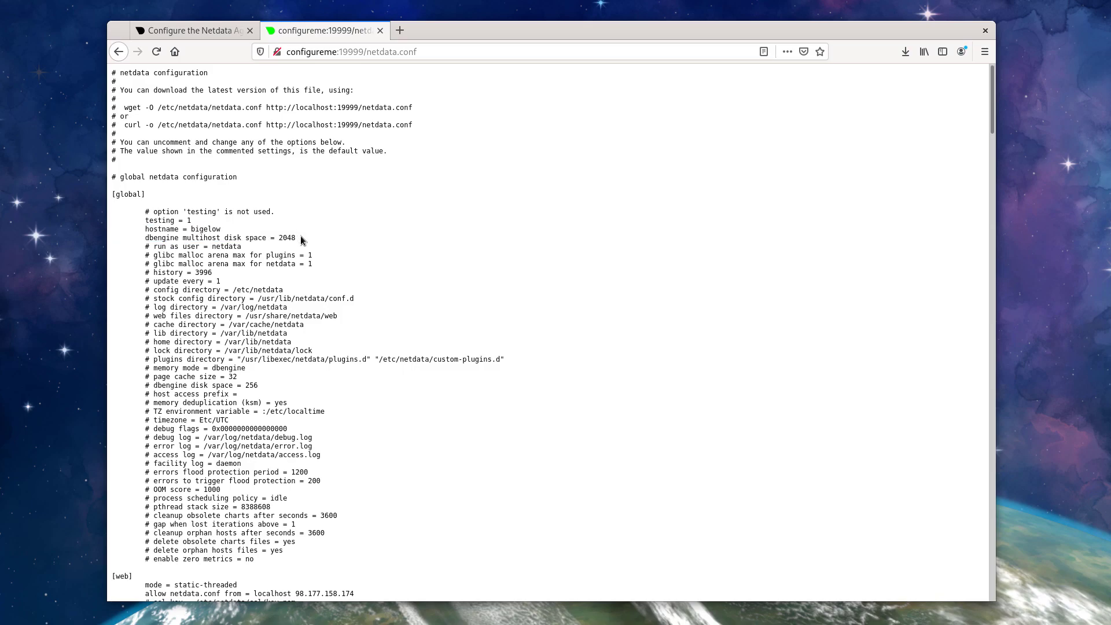
{"action": "mouse_move", "coordinate": [299, 243]}
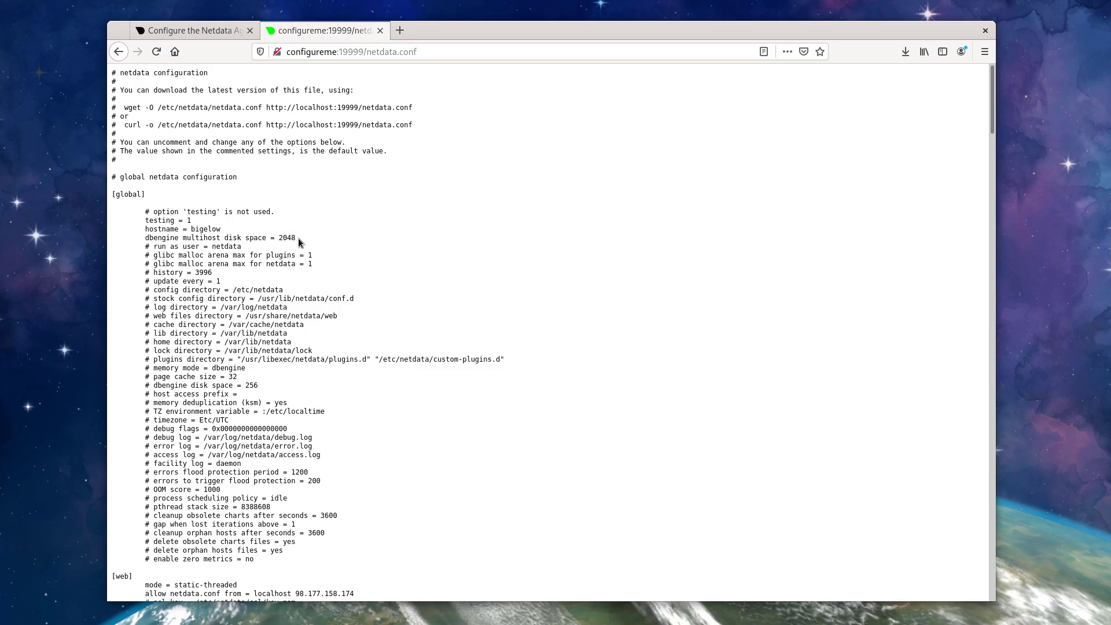
{"action": "mouse_move", "coordinate": [311, 277]}
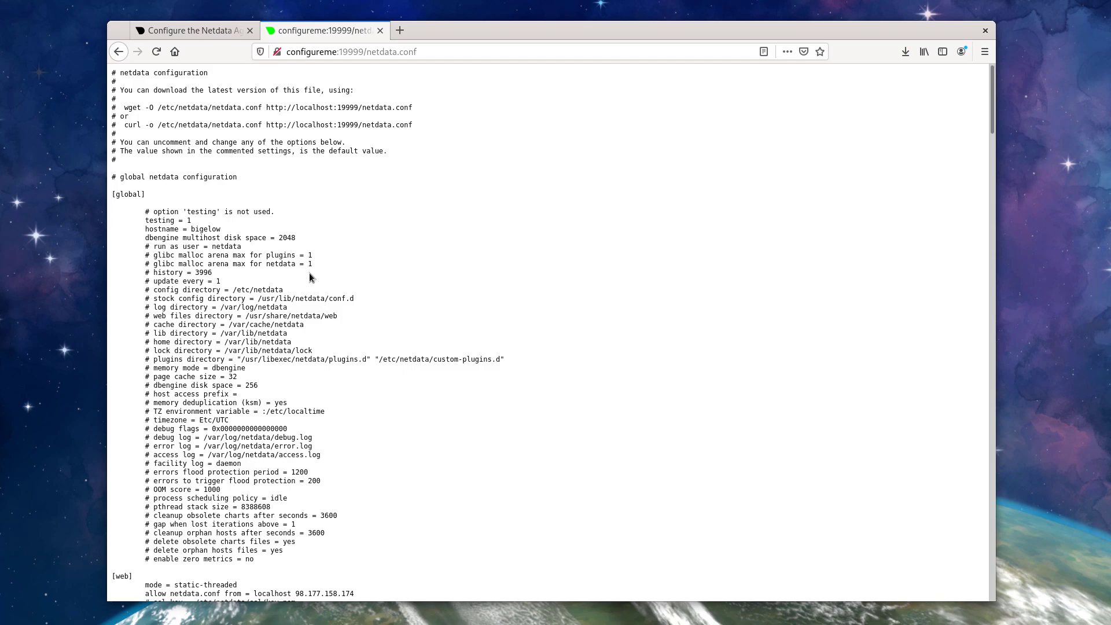
{"action": "mouse_move", "coordinate": [227, 359]}
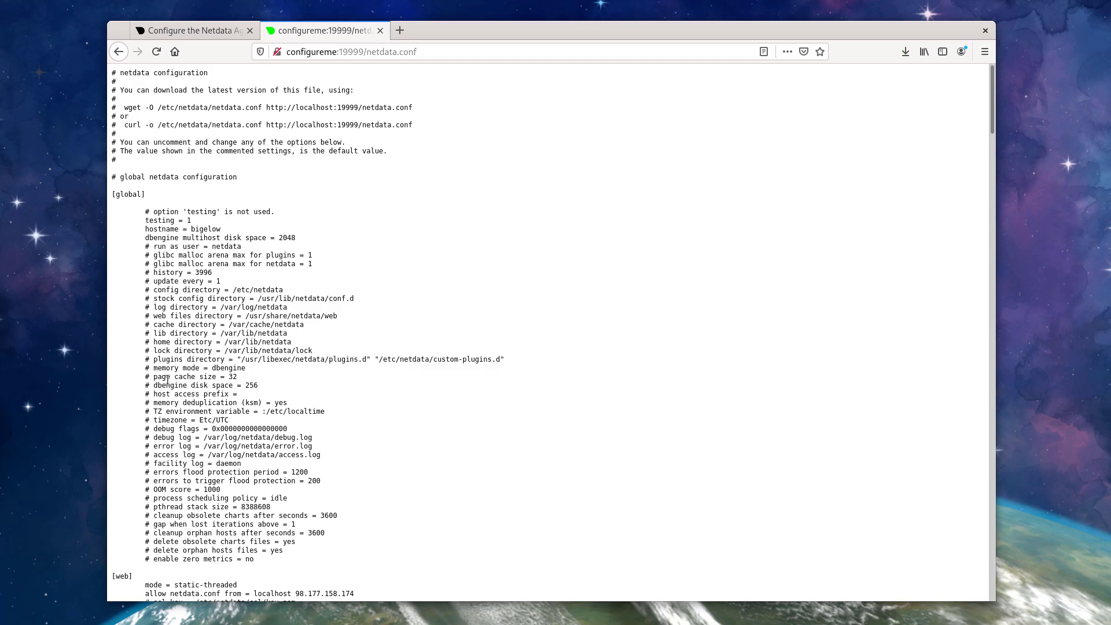
{"action": "mouse_move", "coordinate": [245, 381]}
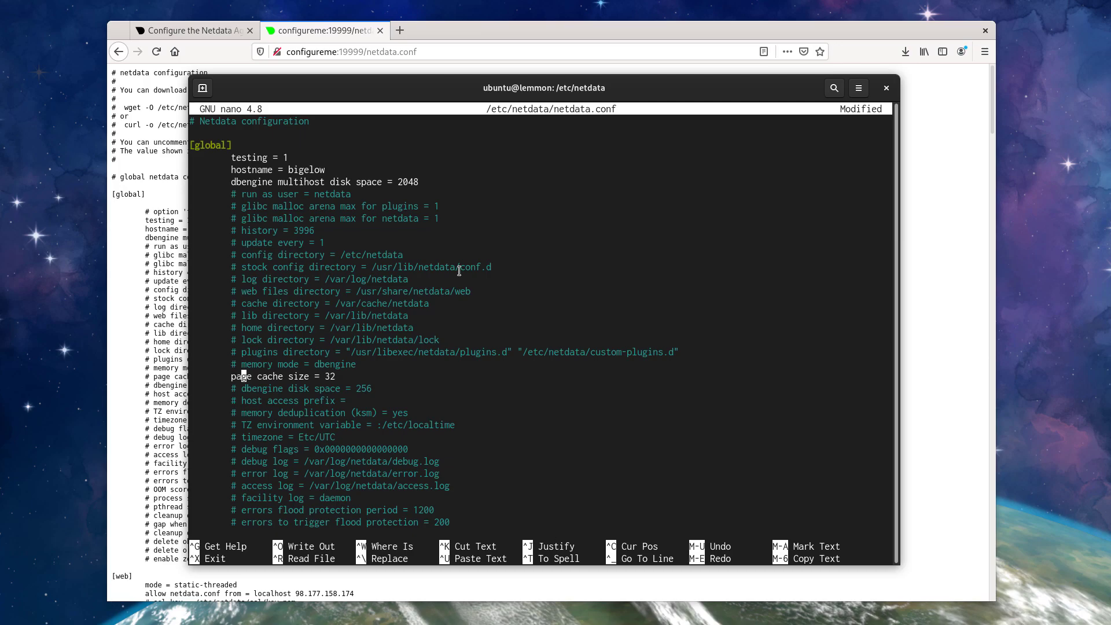
Set page cache size to 64 and write netdata.conf to /etc/netdata.
{"action": "type", "text": "64"}
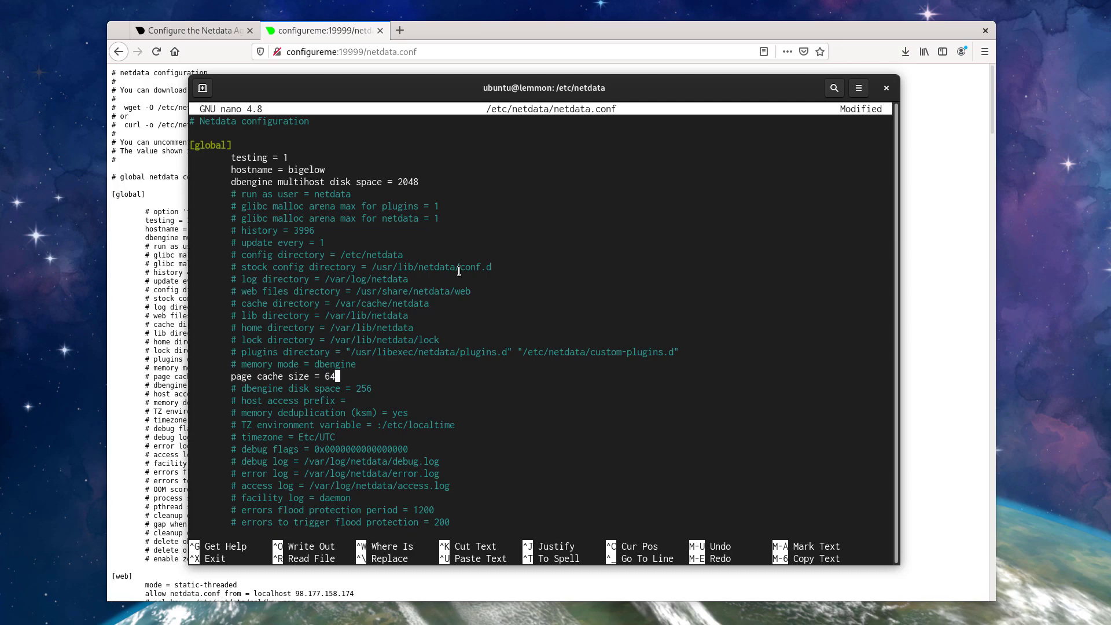
{"action": "key", "text": "ctrl+o"}
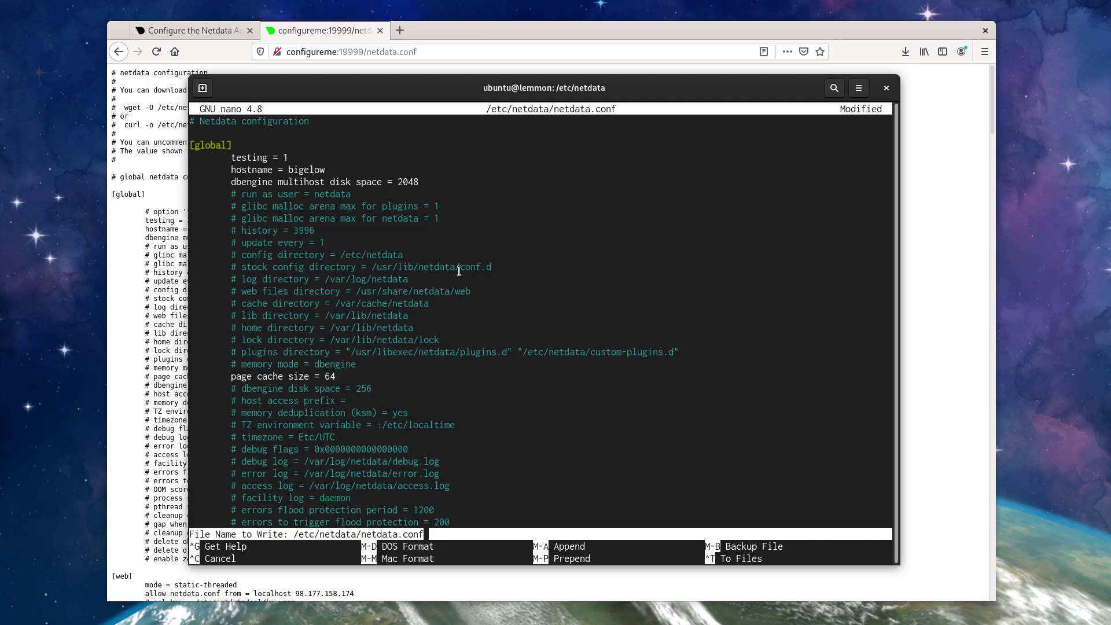
{"action": "key", "text": "Enter"}
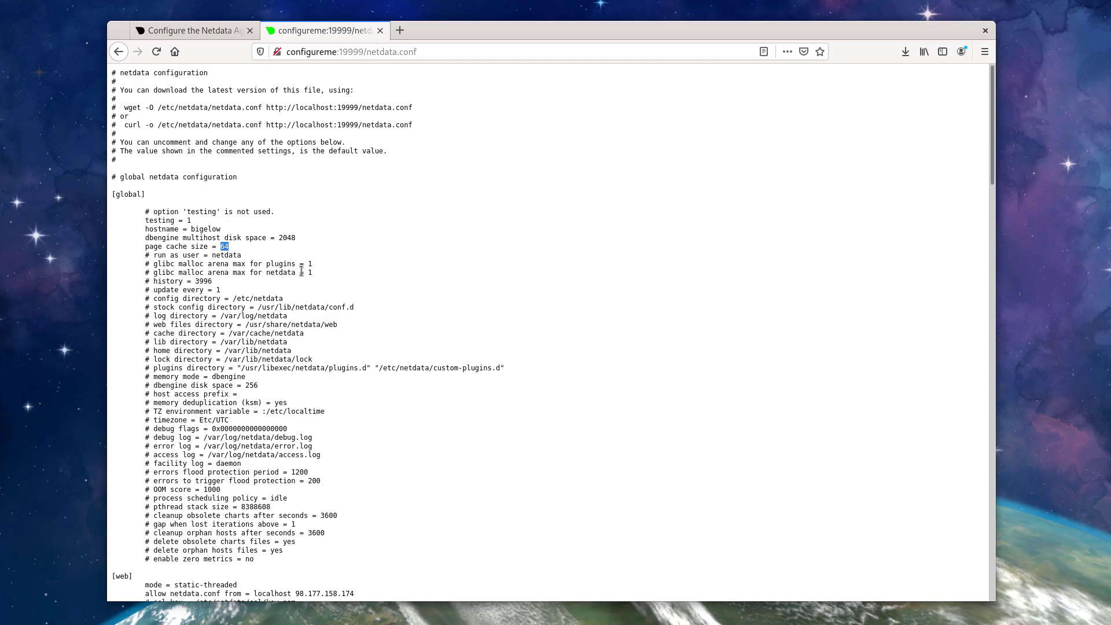
{"action": "scroll", "scroll_direction": "down", "scroll_amount": 3}
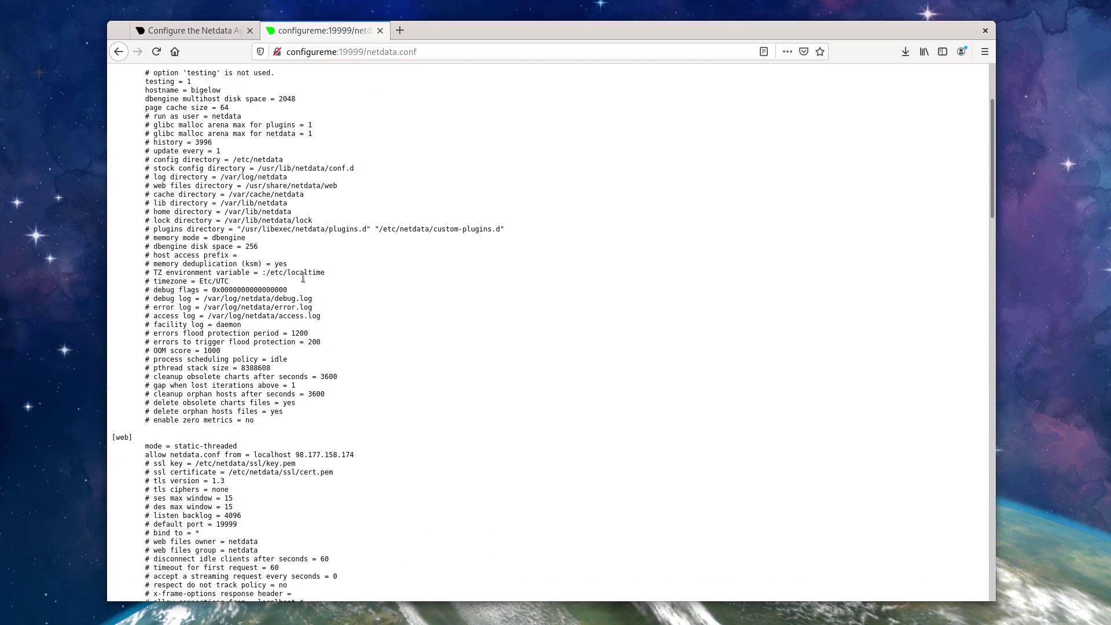
{"action": "scroll", "scroll_direction": "down", "scroll_amount": 3}
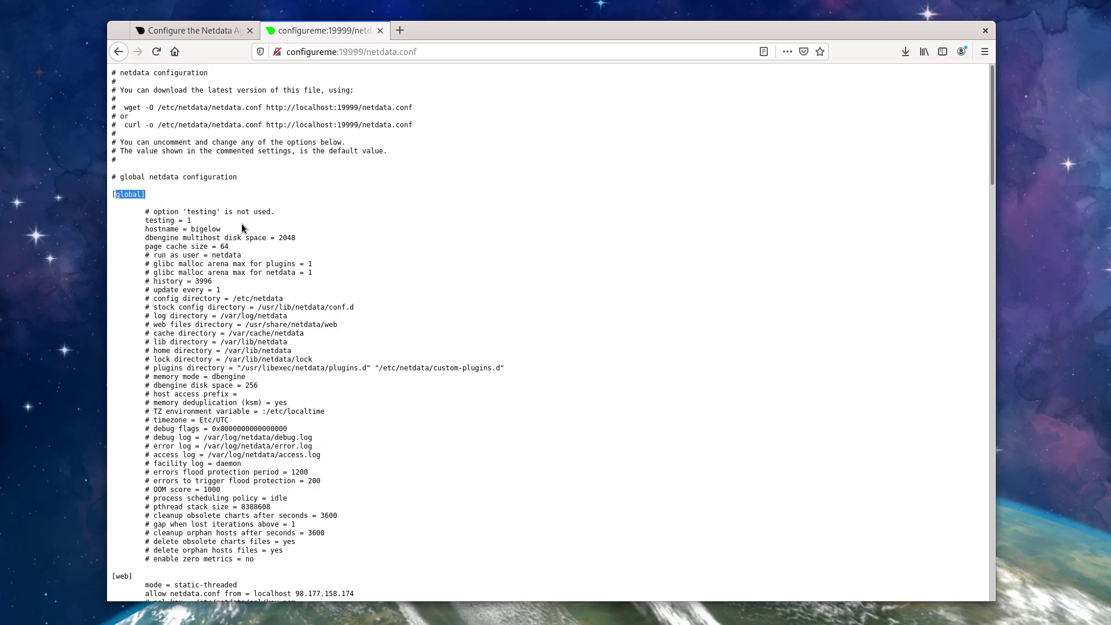
{"action": "scroll", "scroll_direction": "down", "scroll_amount": 3}
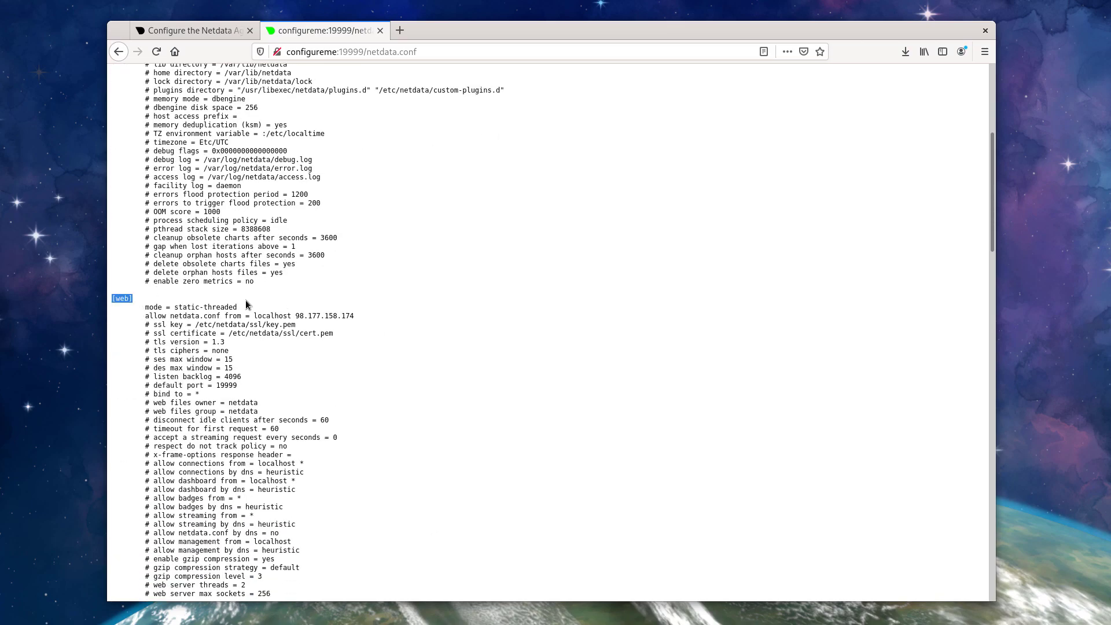
{"action": "scroll", "scroll_direction": "down", "scroll_amount": 3}
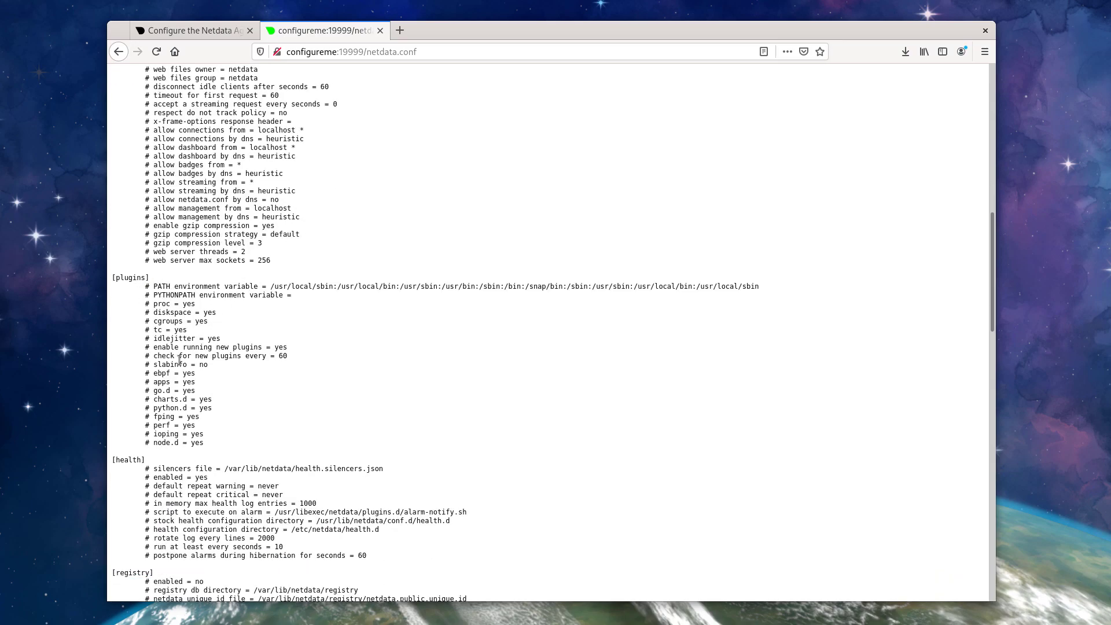
{"action": "mouse_move", "coordinate": [207, 415]}
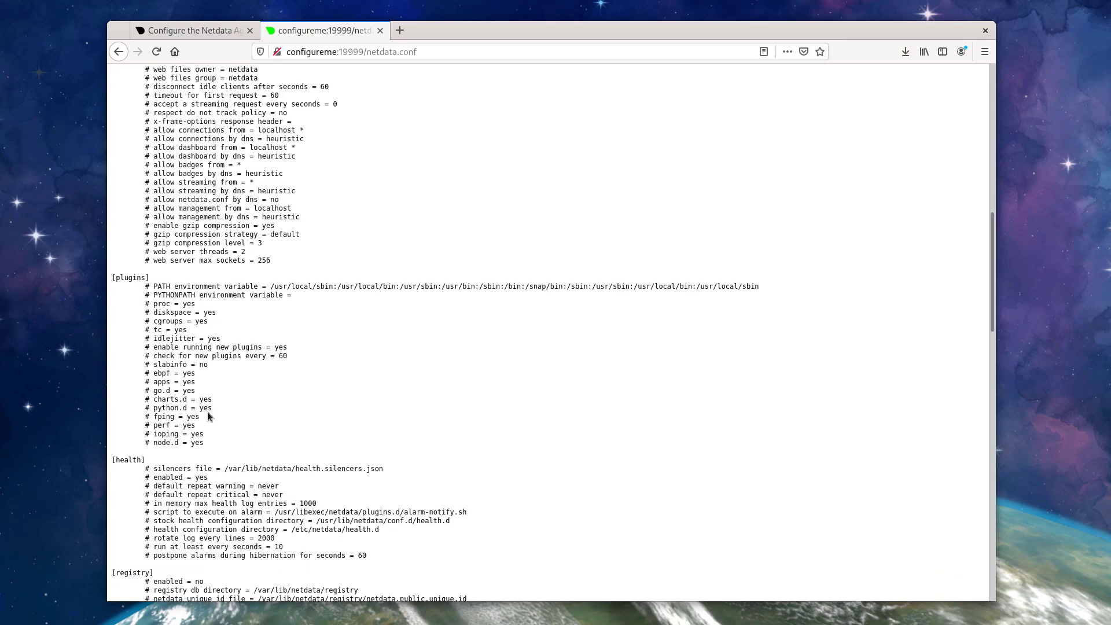
{"action": "scroll", "scroll_direction": "down", "scroll_amount": 3}
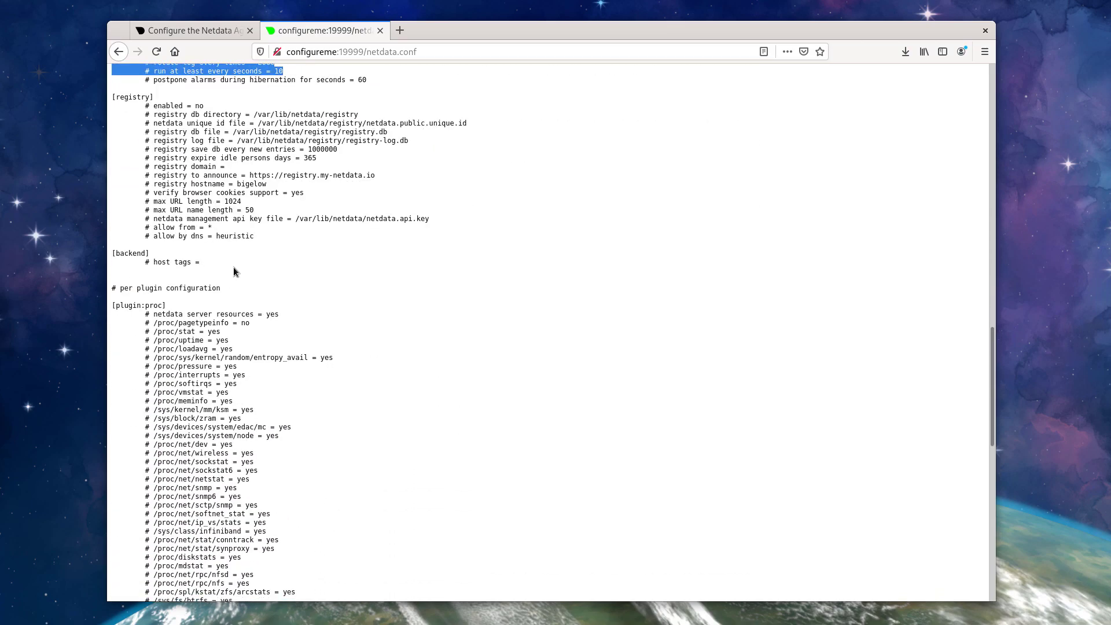
{"action": "scroll", "scroll_direction": "down", "scroll_amount": 3}
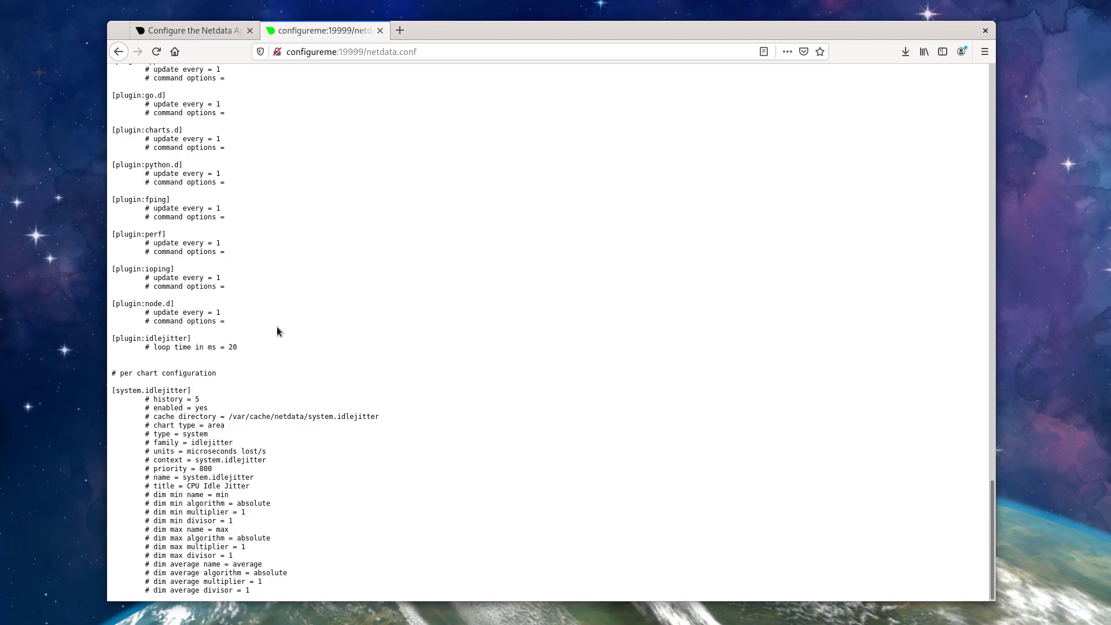
{"action": "scroll", "scroll_direction": "up", "scroll_amount": 3}
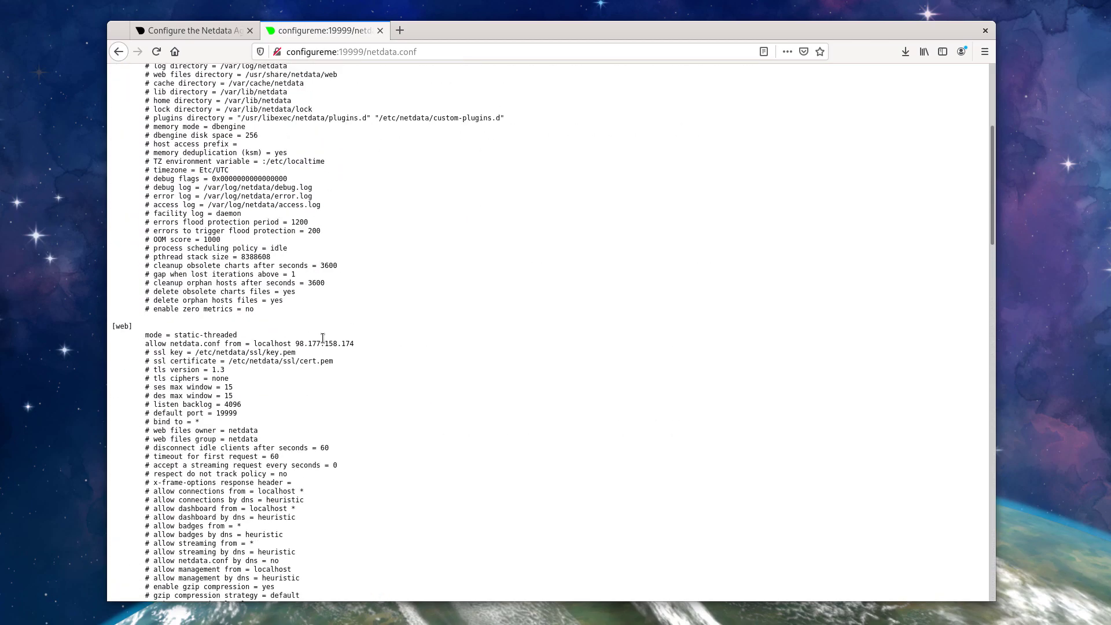
{"action": "scroll", "scroll_direction": "up", "scroll_amount": 3}
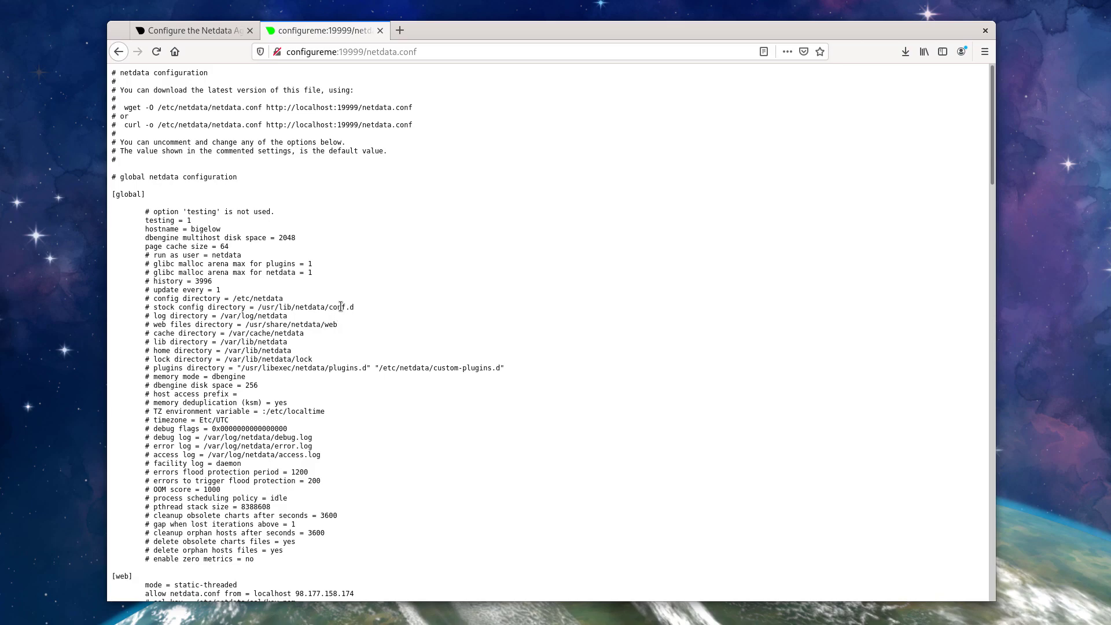
{"action": "mouse_move", "coordinate": [339, 328]}
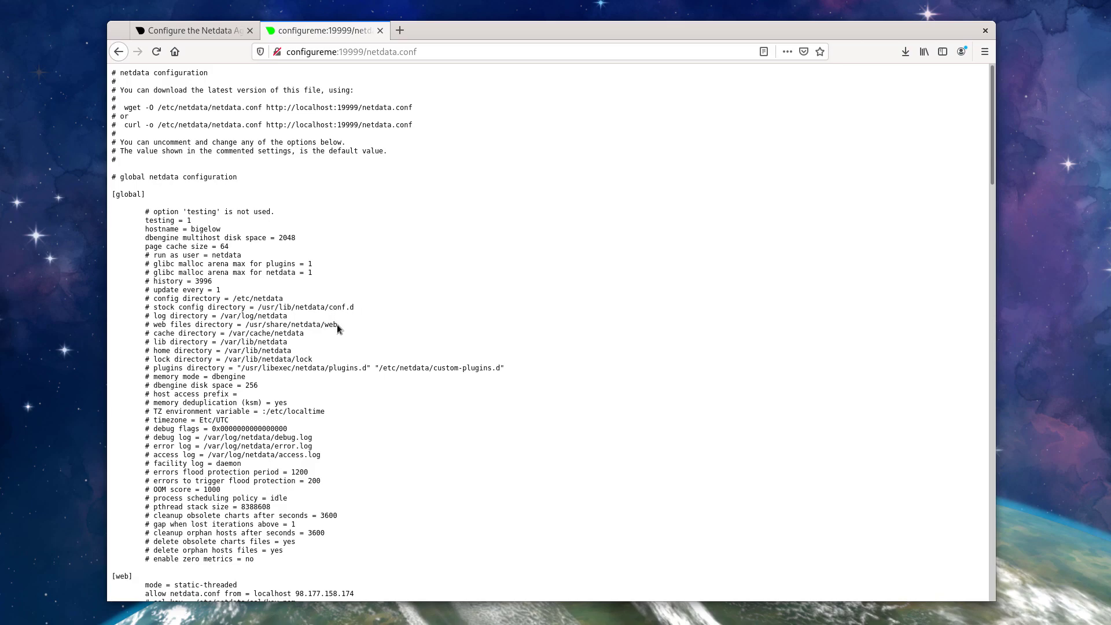
{"action": "mouse_move", "coordinate": [203, 36]}
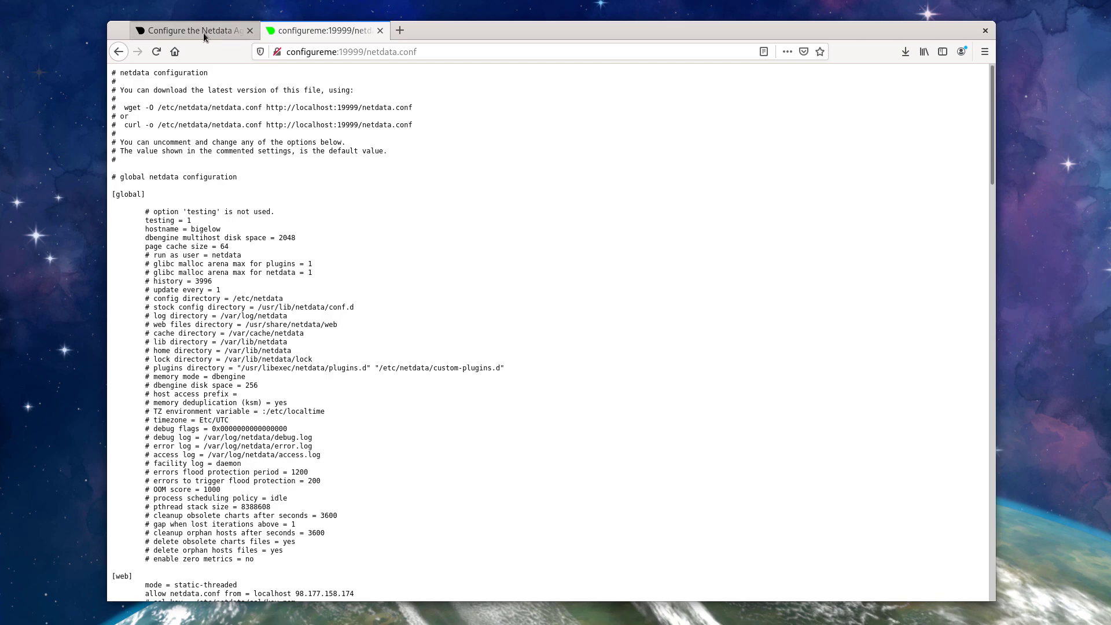
Browse to the Daemon configuration doc listing netdata.conf sections, alongside the Web server doc tab.
{"action": "left_click", "coordinate": [191, 30]}
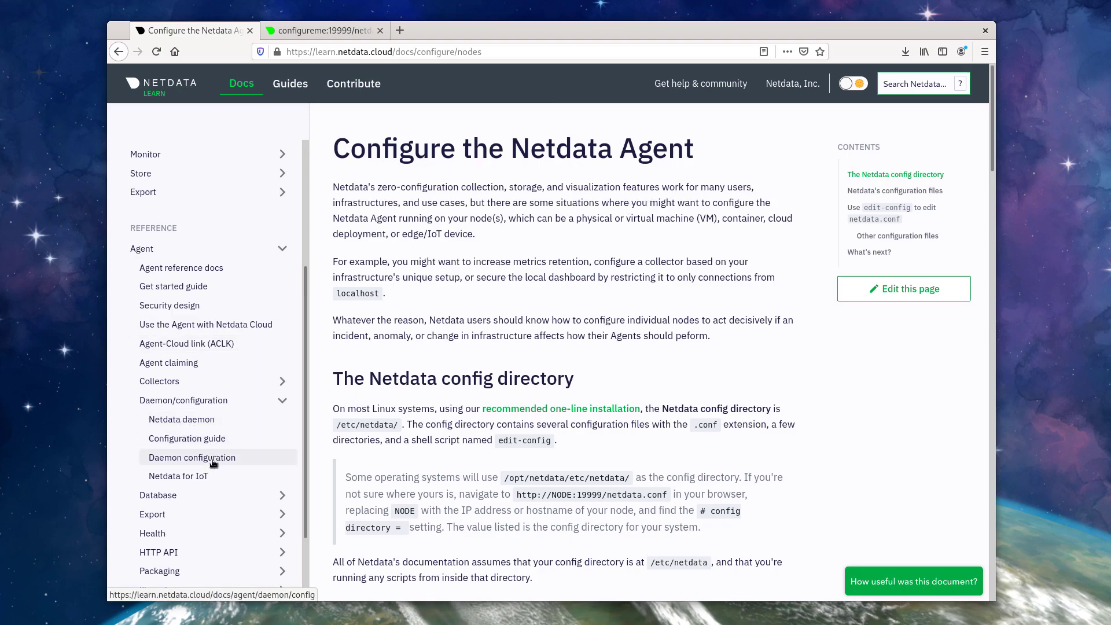
{"action": "left_click", "coordinate": [192, 457]}
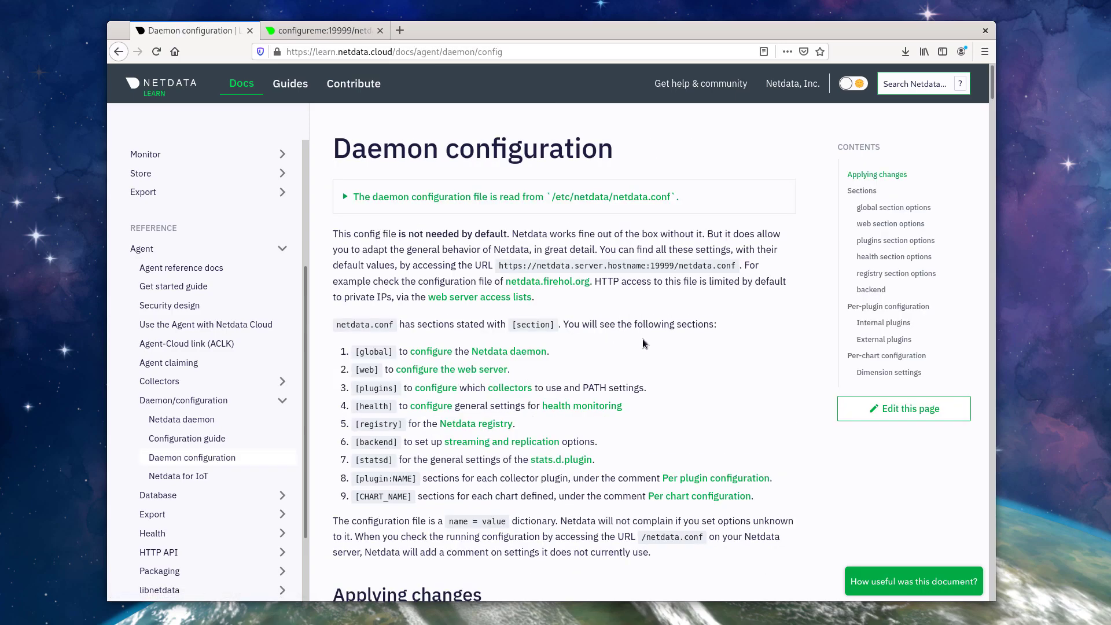
{"action": "scroll", "scroll_direction": "down", "scroll_amount": 3}
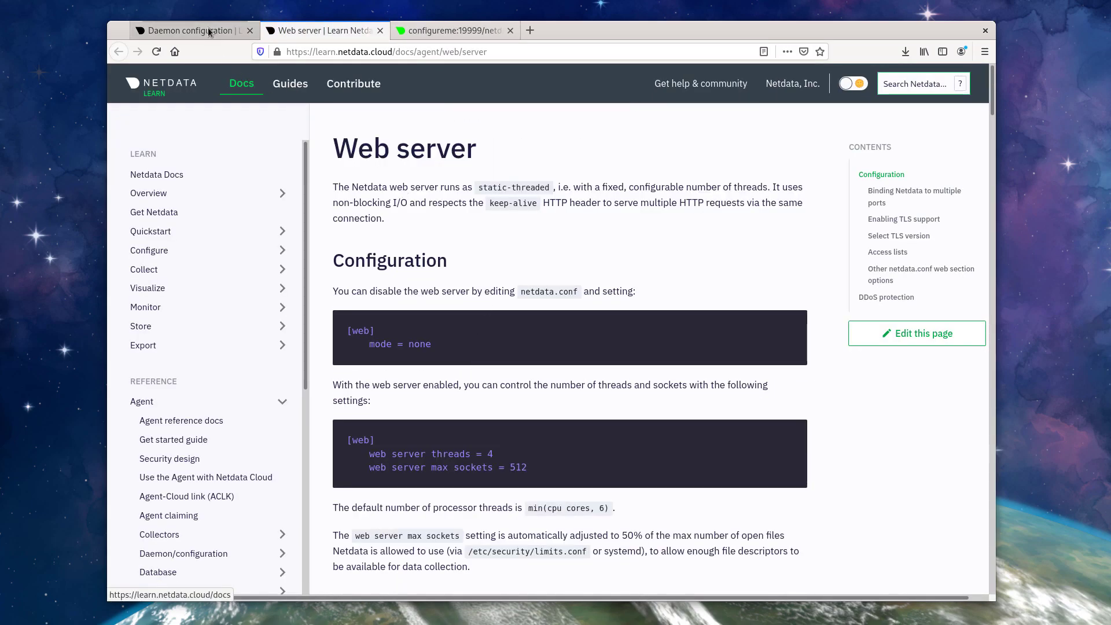
{"action": "left_click", "coordinate": [191, 30]}
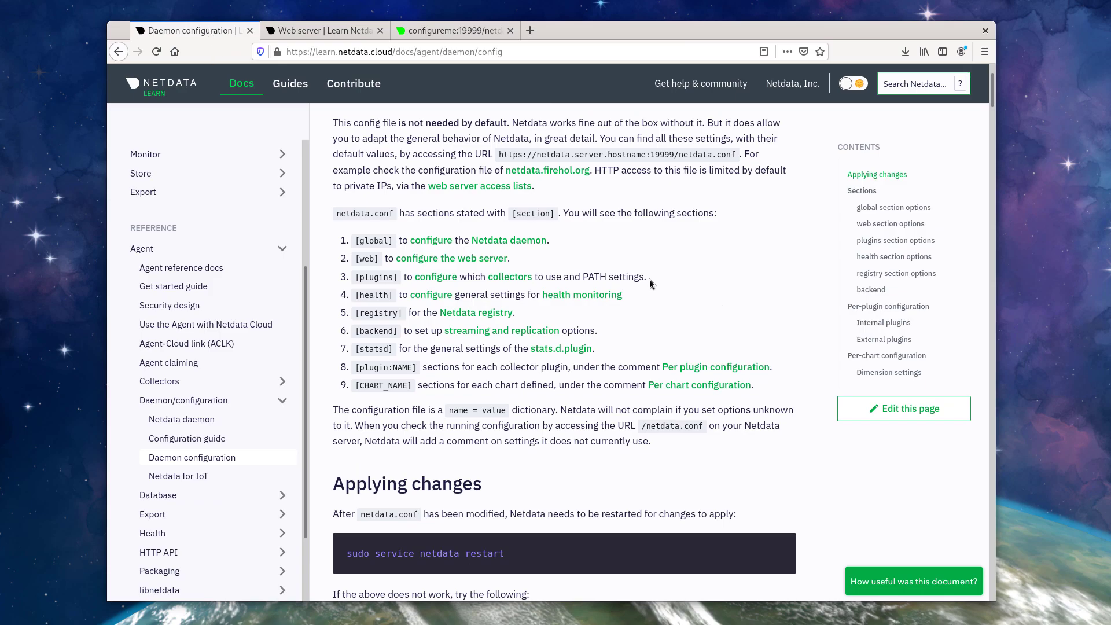
{"action": "mouse_move", "coordinate": [650, 280]}
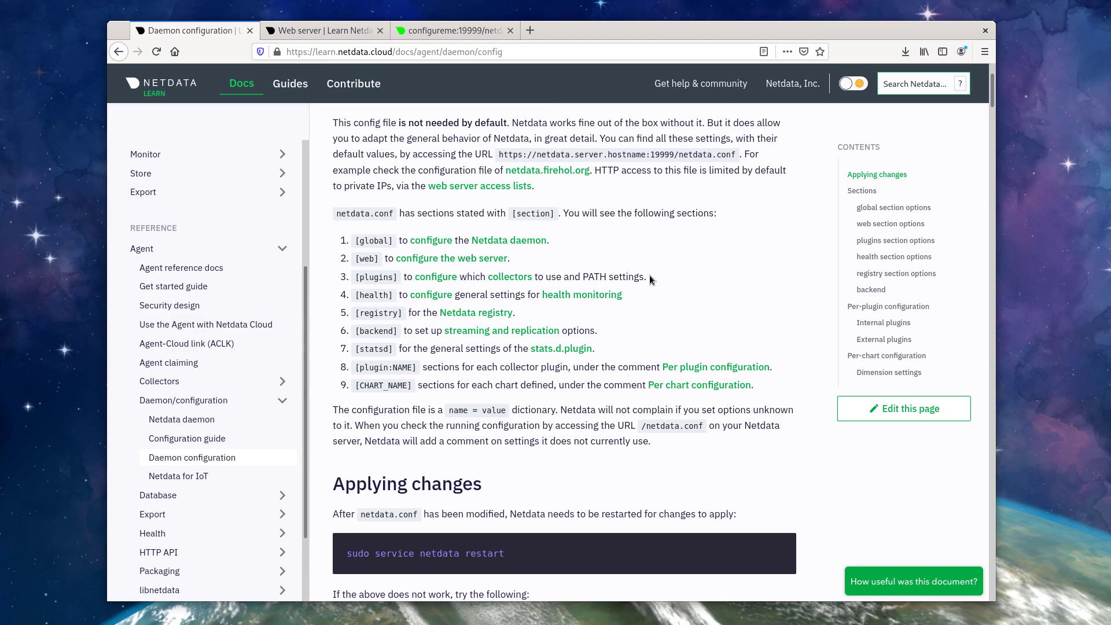
{"action": "mouse_move", "coordinate": [643, 278]}
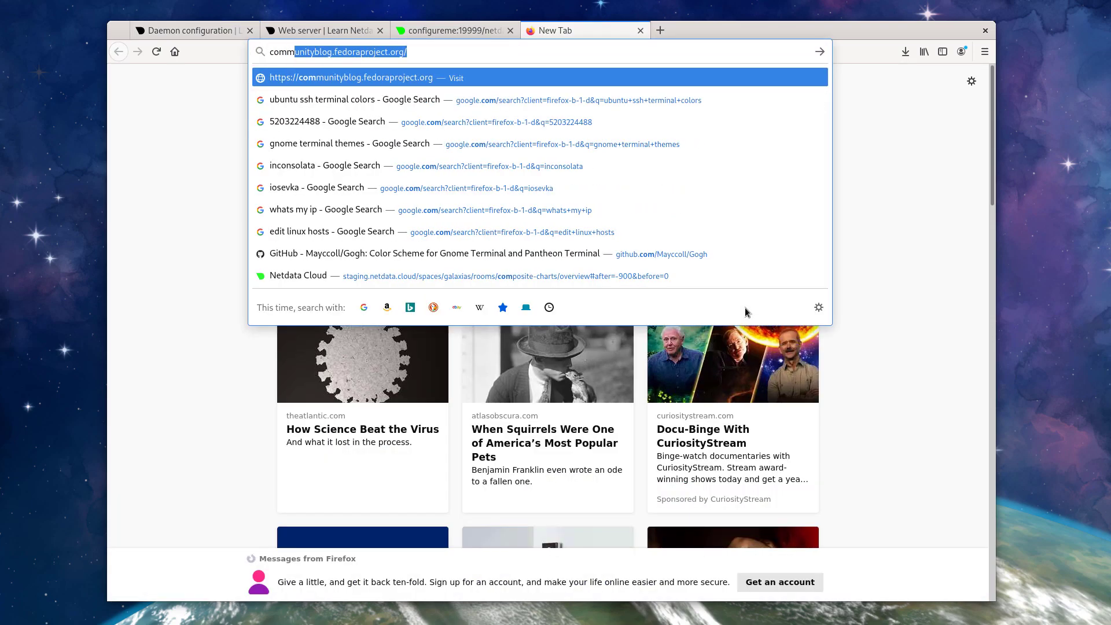
Load community.netdata.cloud and scroll through the forum categories.
{"action": "type", "text": "community.nedta.cloud"}
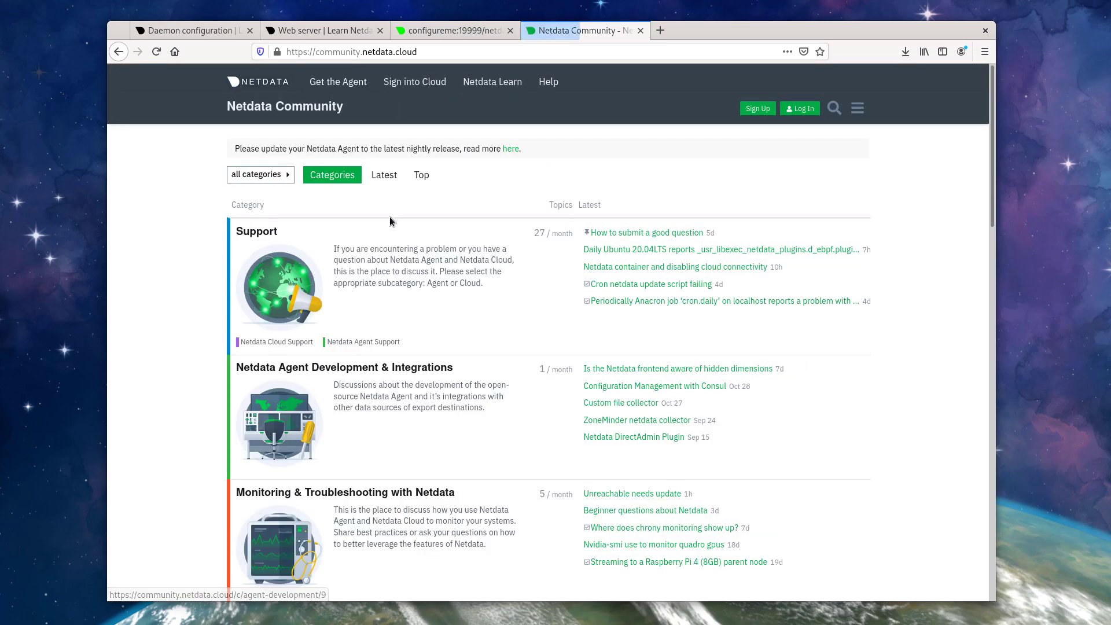
{"action": "mouse_move", "coordinate": [465, 364]}
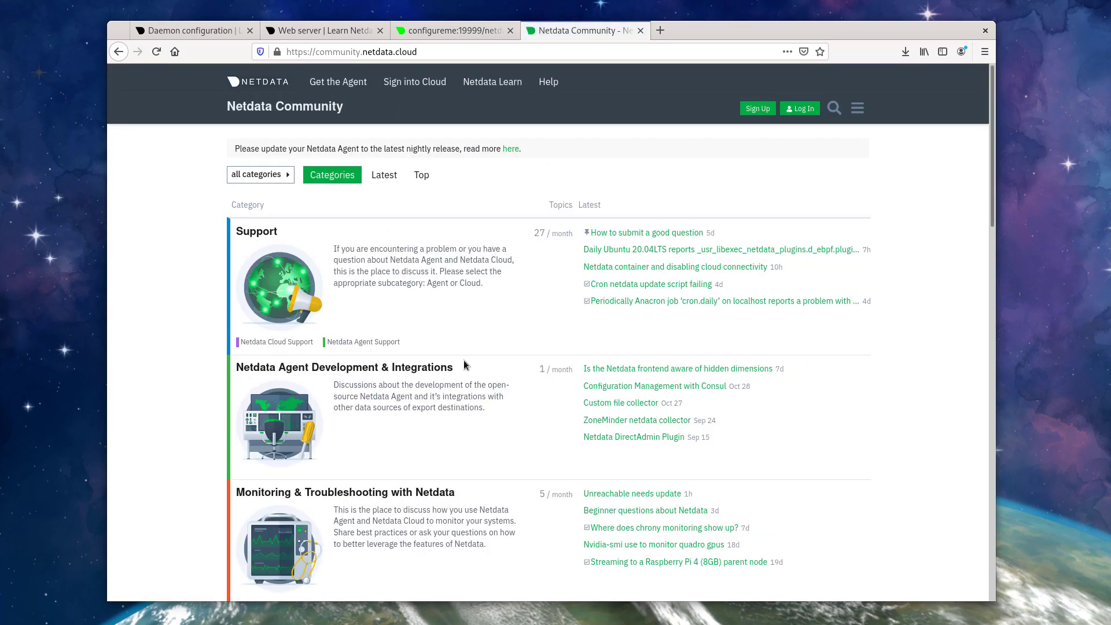
{"action": "scroll", "scroll_direction": "down", "scroll_amount": 3}
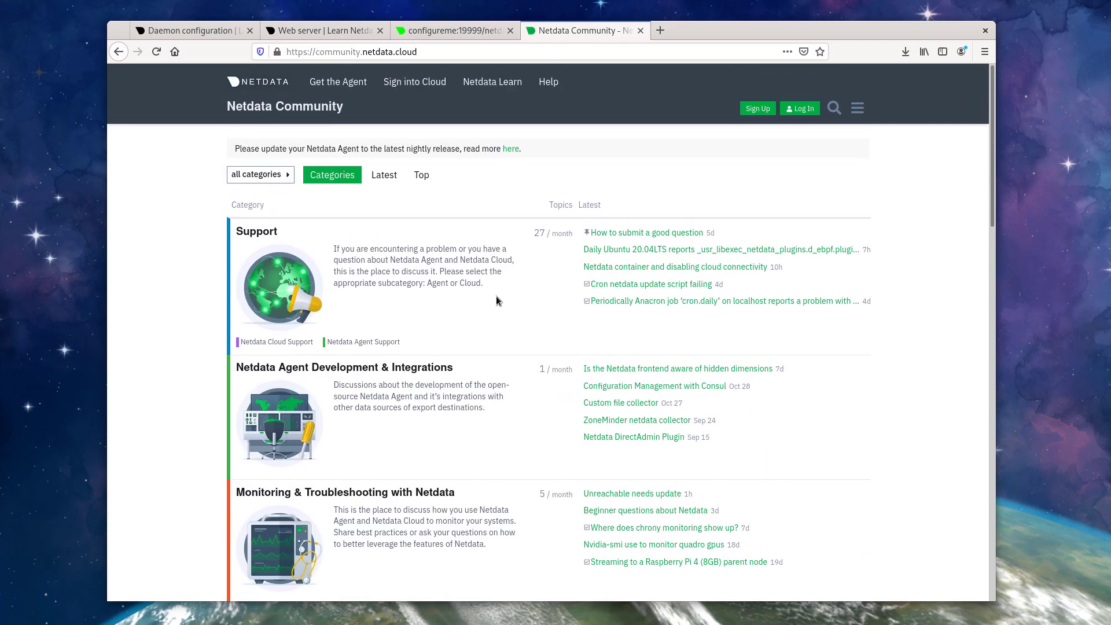
{"action": "mouse_move", "coordinate": [489, 287]}
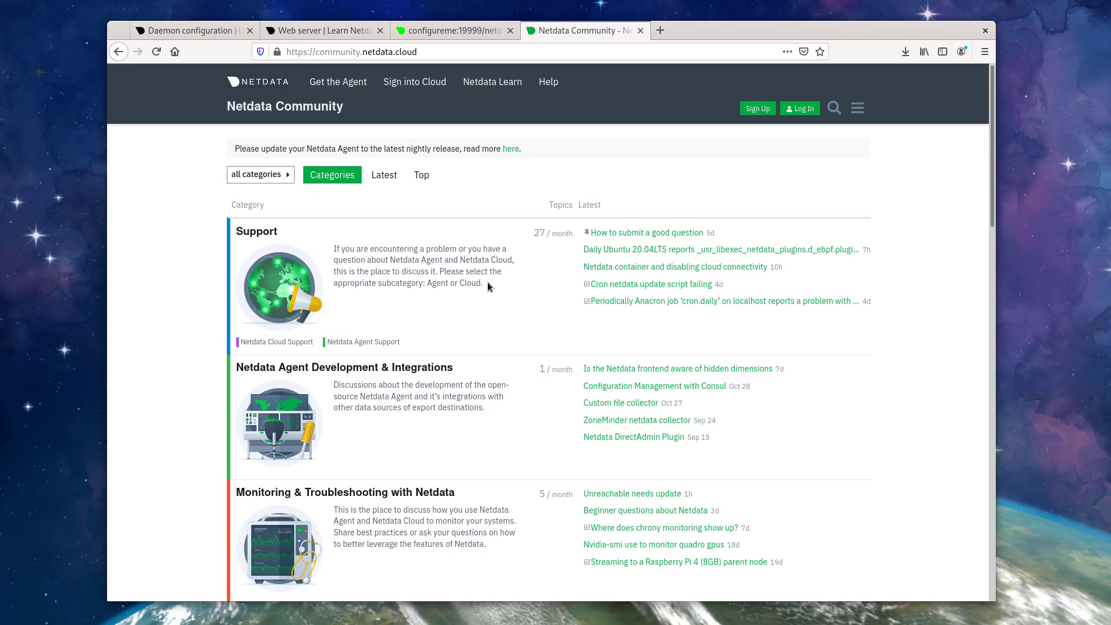